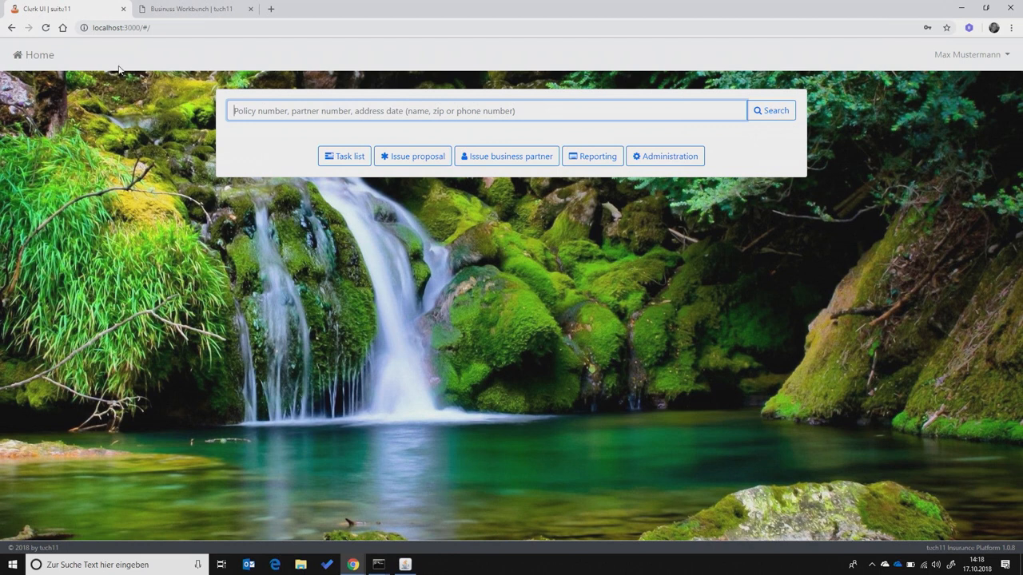
mouse_move(233, 233)
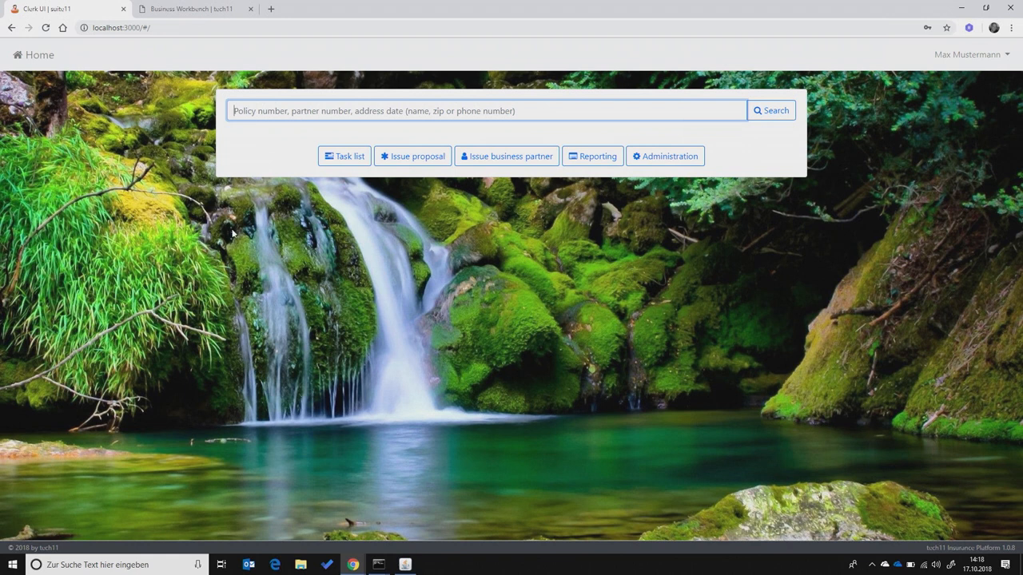
left_click(412, 156)
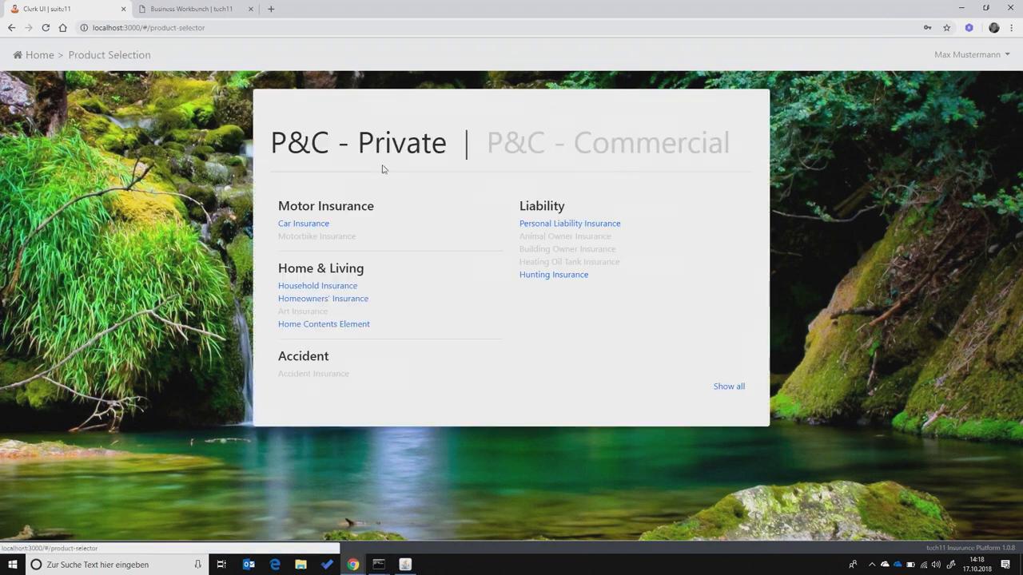
left_click(303, 223)
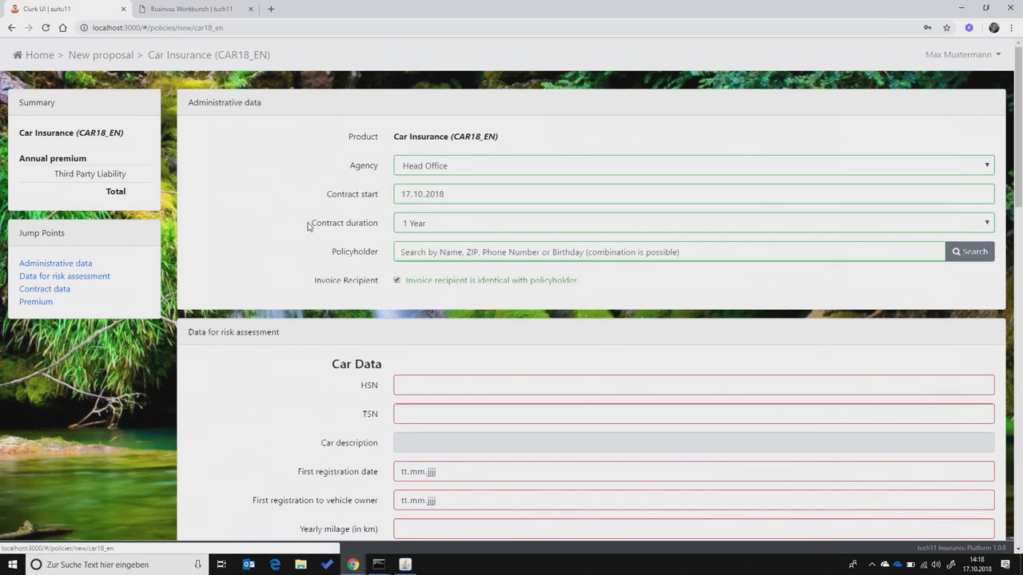
left_click(671, 251)
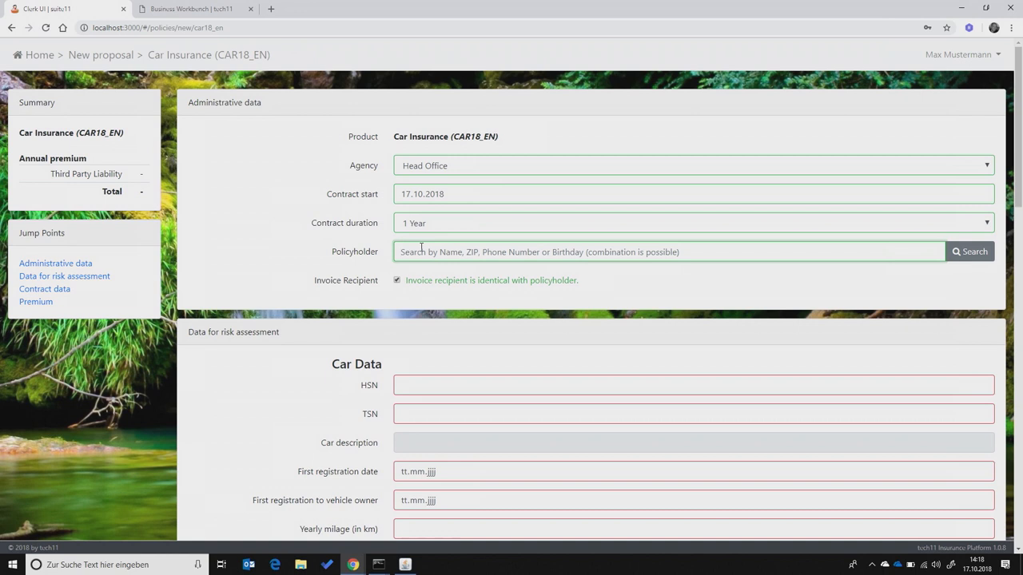
type("pevent")
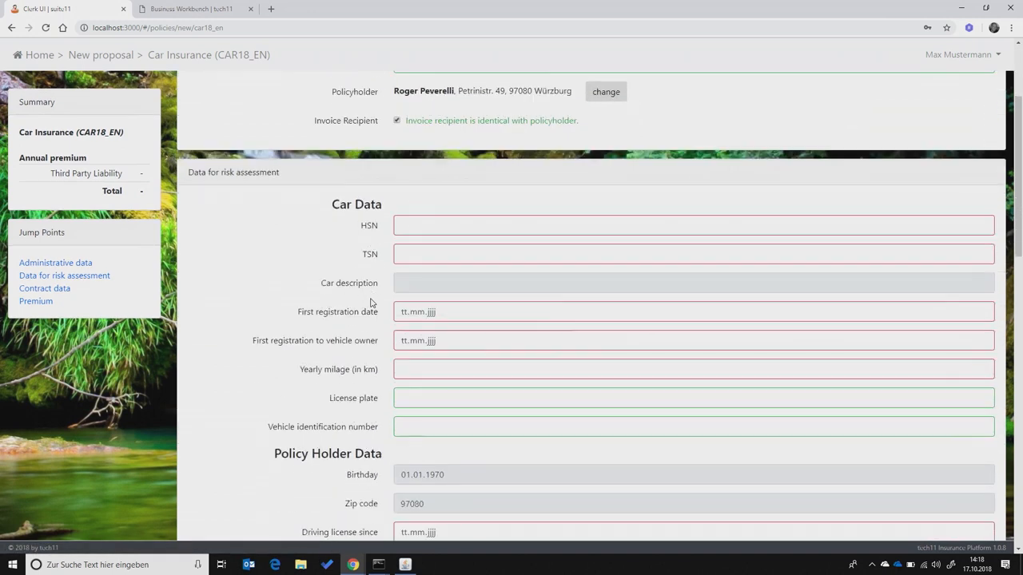
left_click(693, 226)
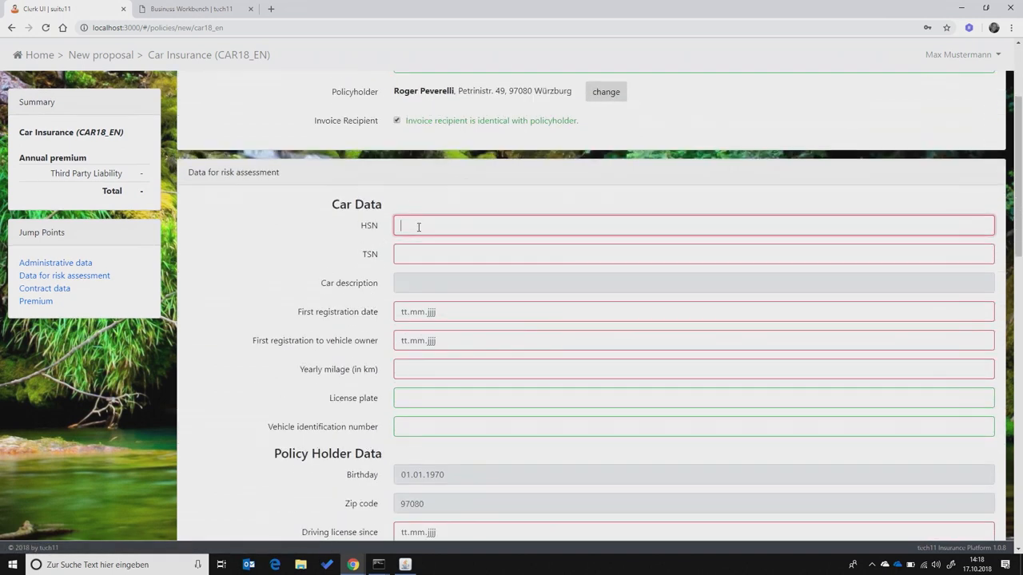
type("0005")
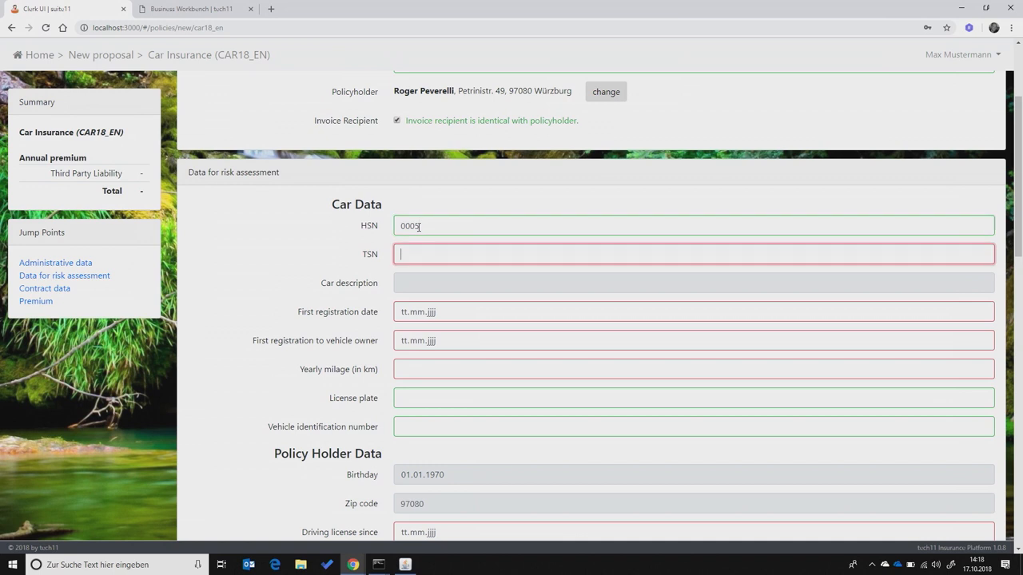
type("AAE")
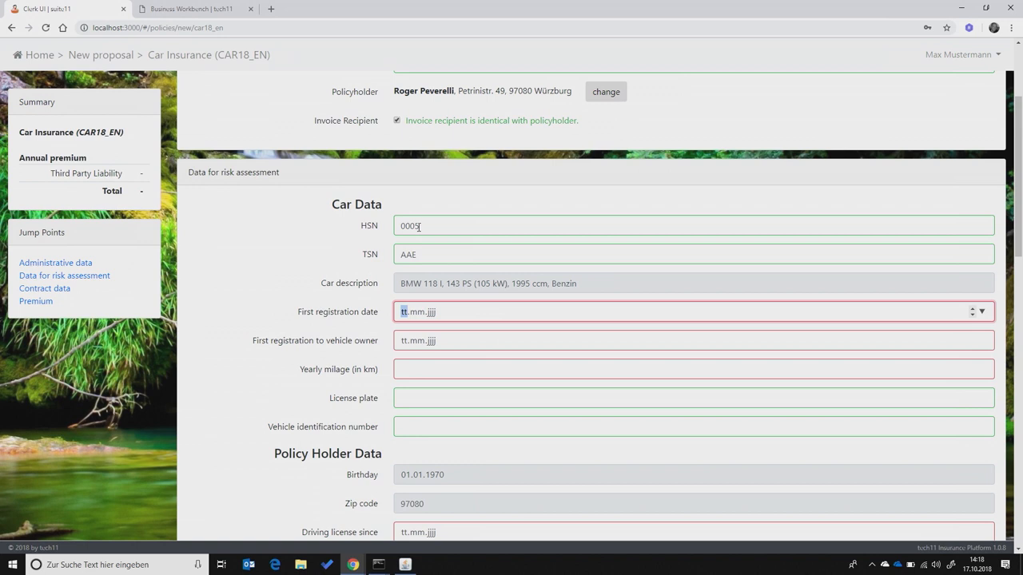
type("01.mm.jjjj")
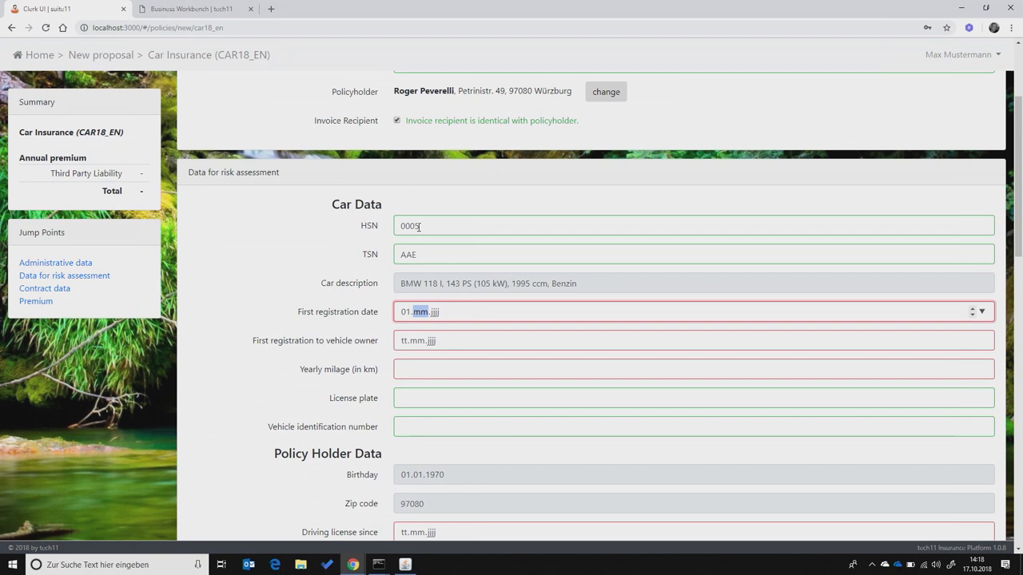
type("2018")
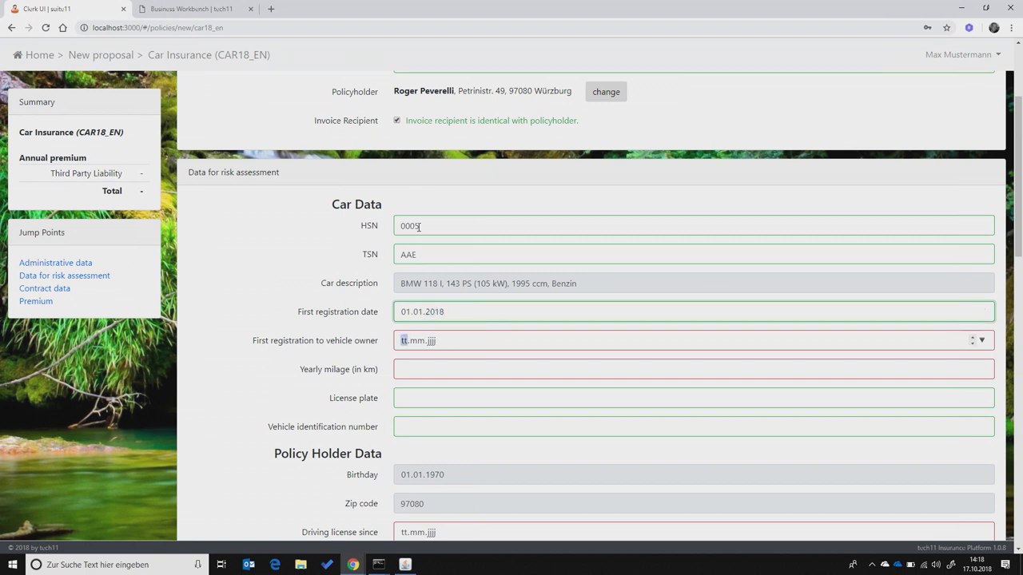
type("01.01.2018")
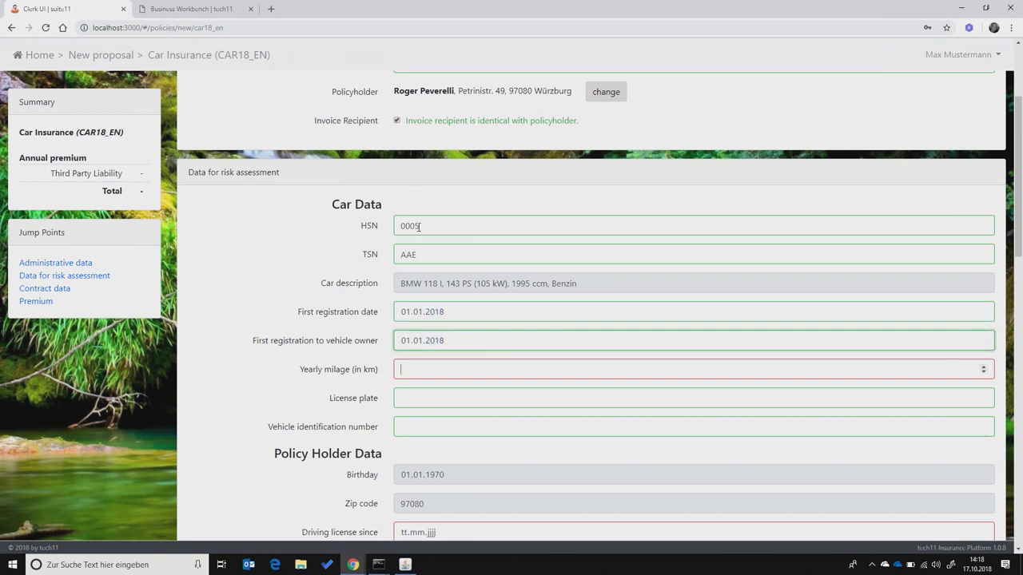
type("30000")
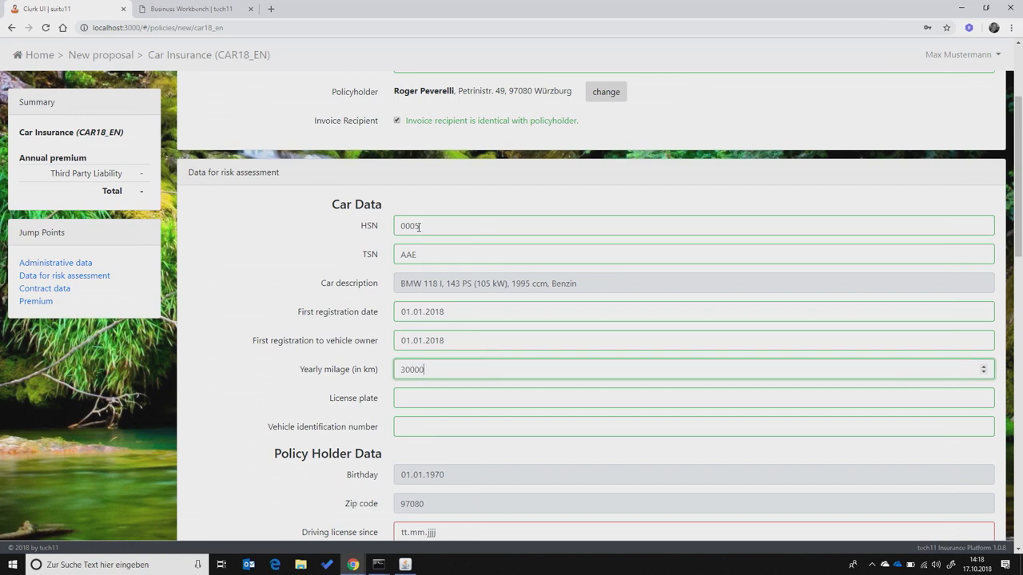
type("HOH MR")
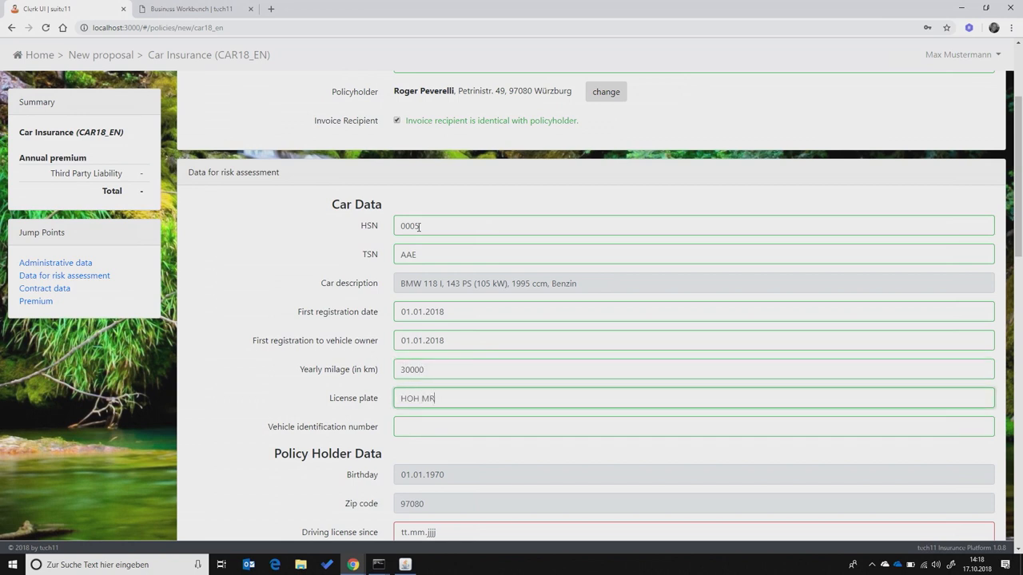
type("678")
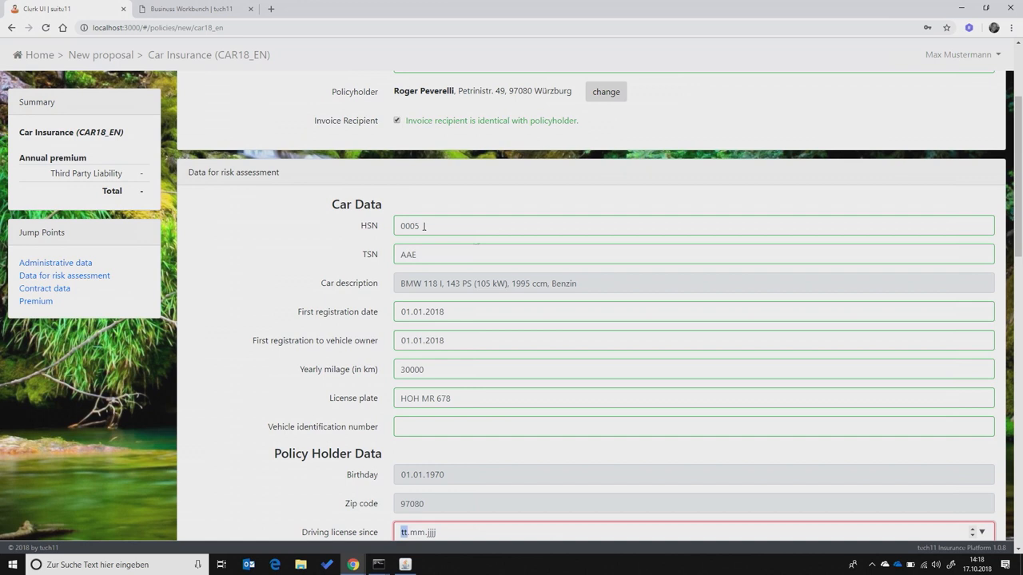
Enter driving licence since 01.01.1990
scroll("down", 3)
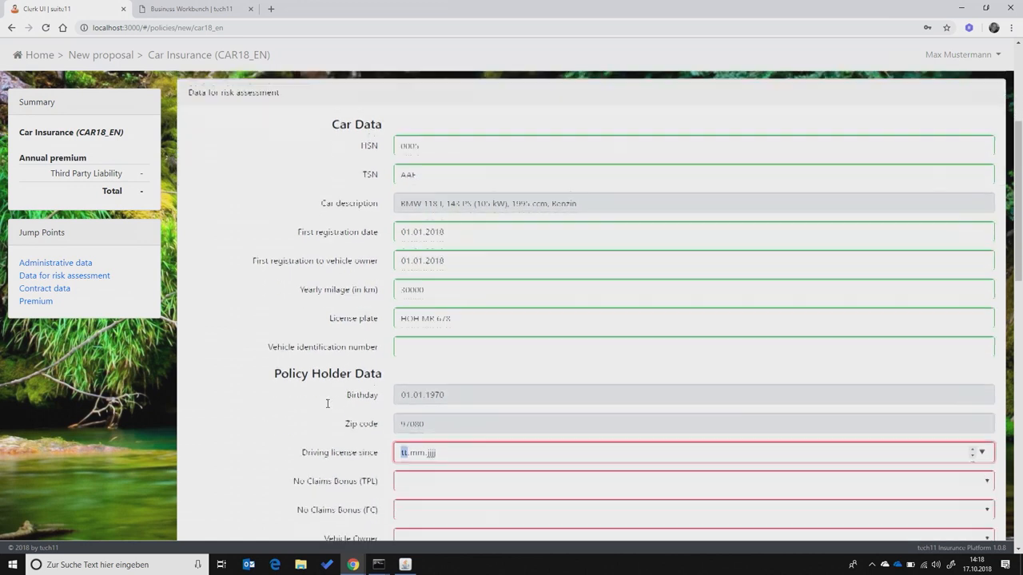
scroll("down", 3)
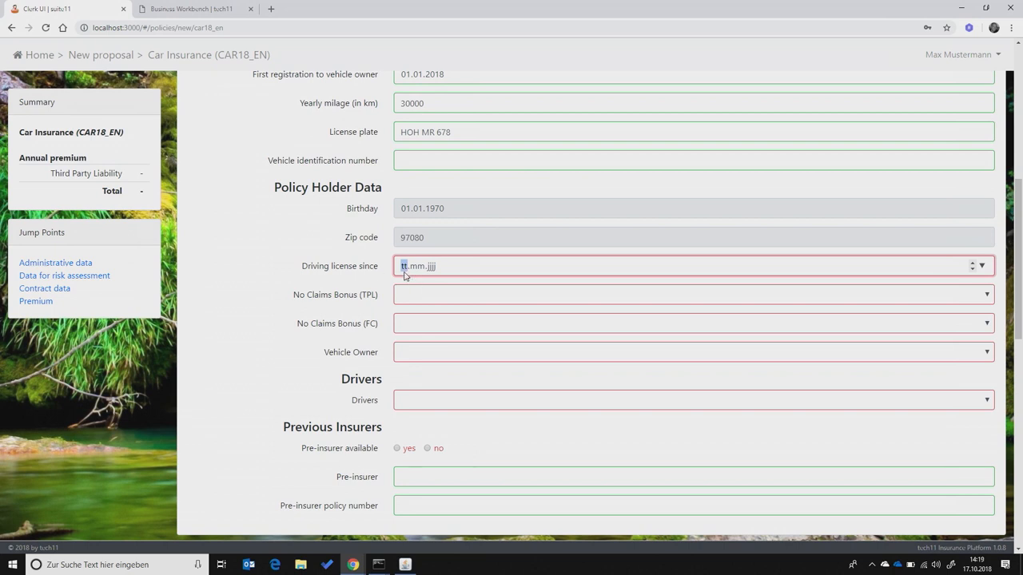
type("01.01.")
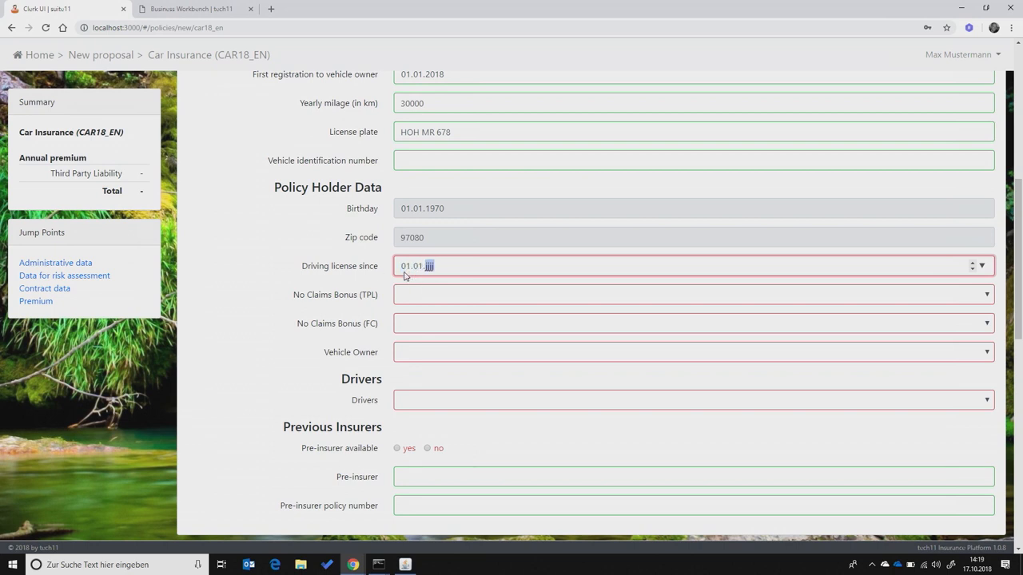
type("1990")
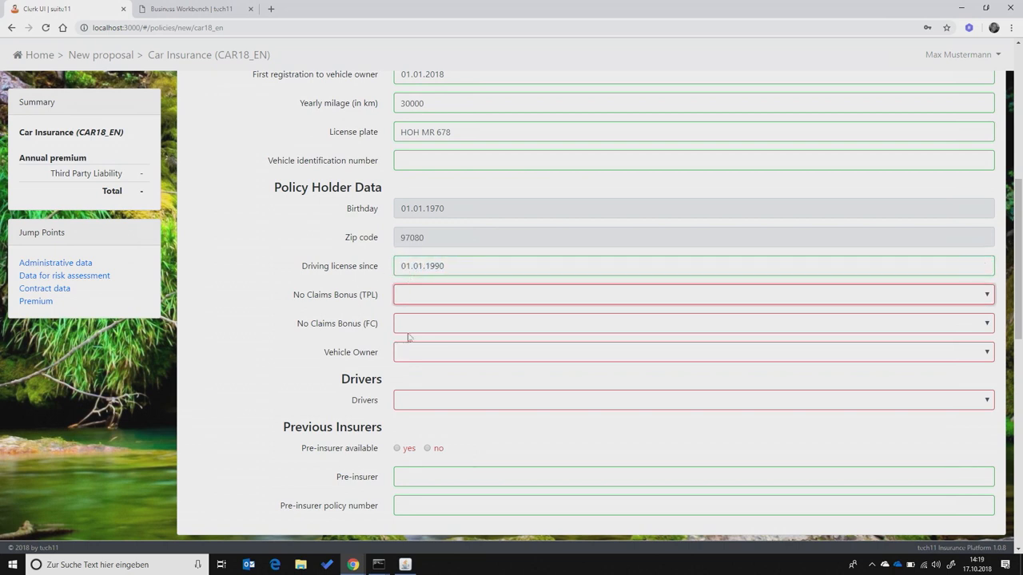
Choose NC 8/NC 6, Family member as vehicle owner and Any driver
left_click(693, 295)
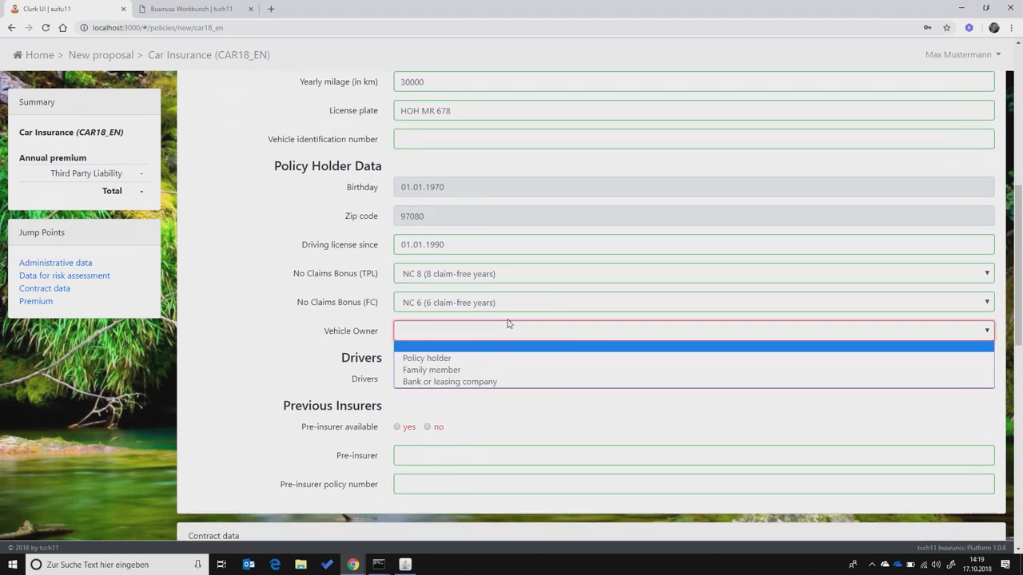
left_click(431, 370)
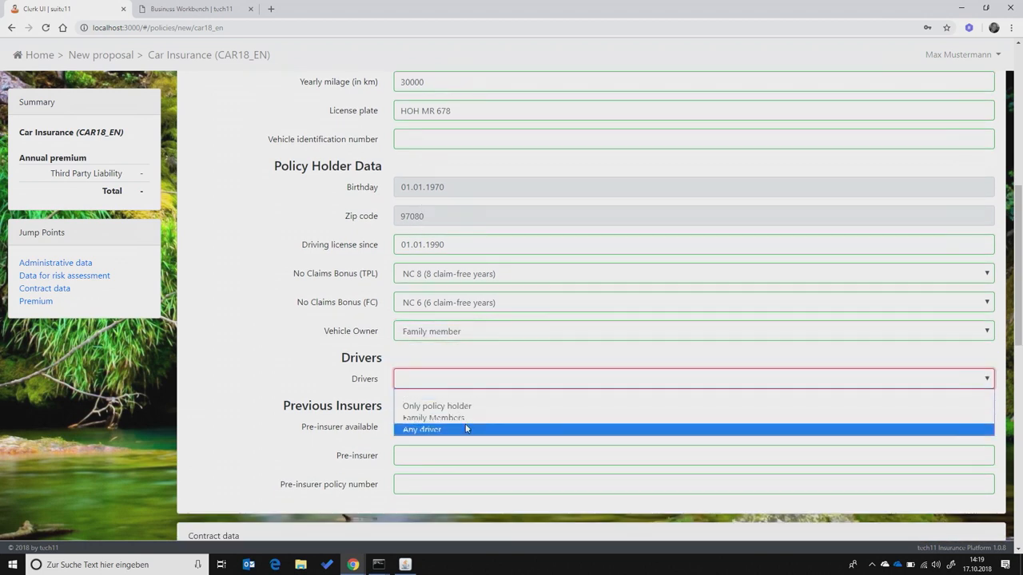
left_click(422, 429)
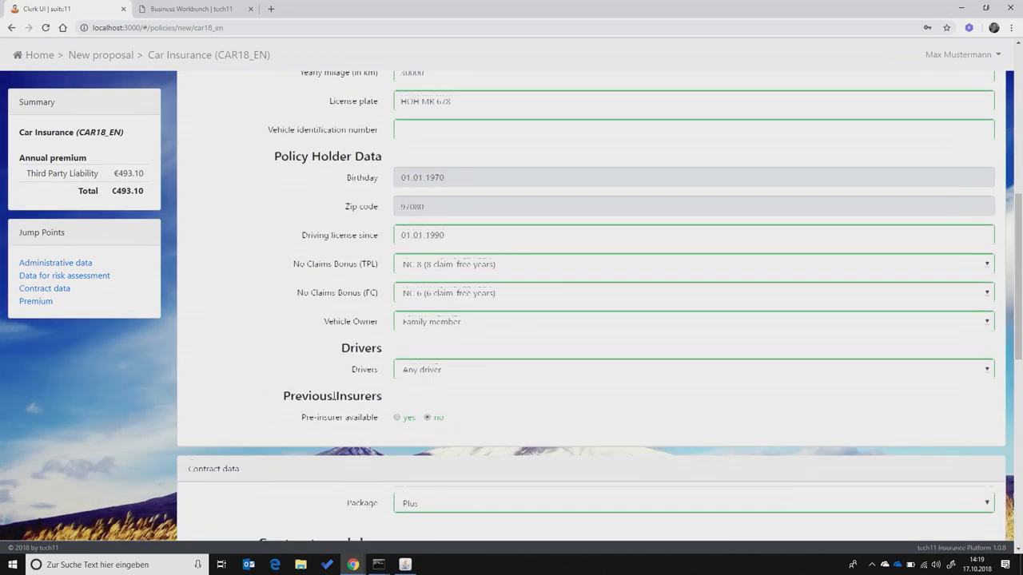
scroll("down", 3)
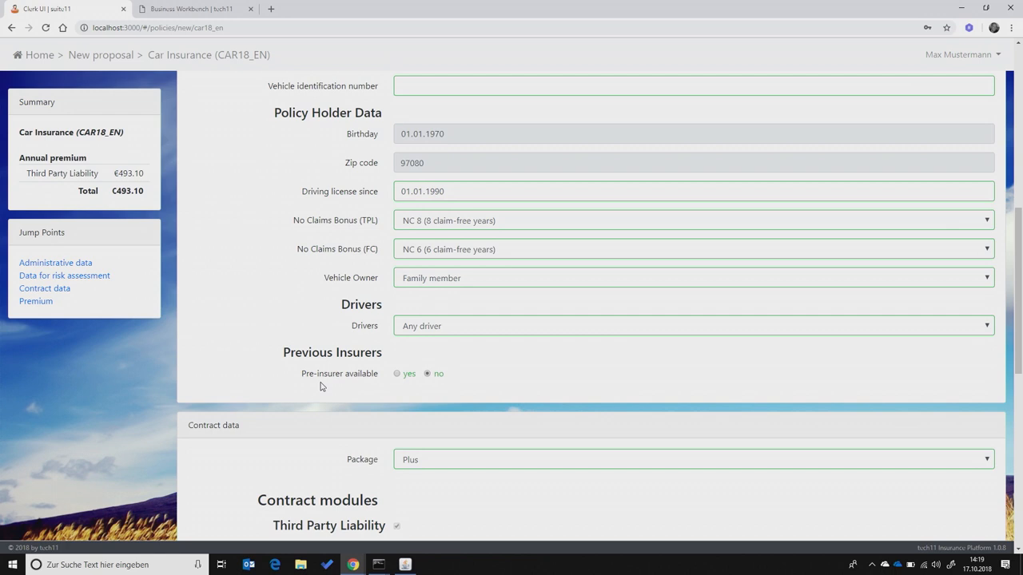
mouse_move(111, 194)
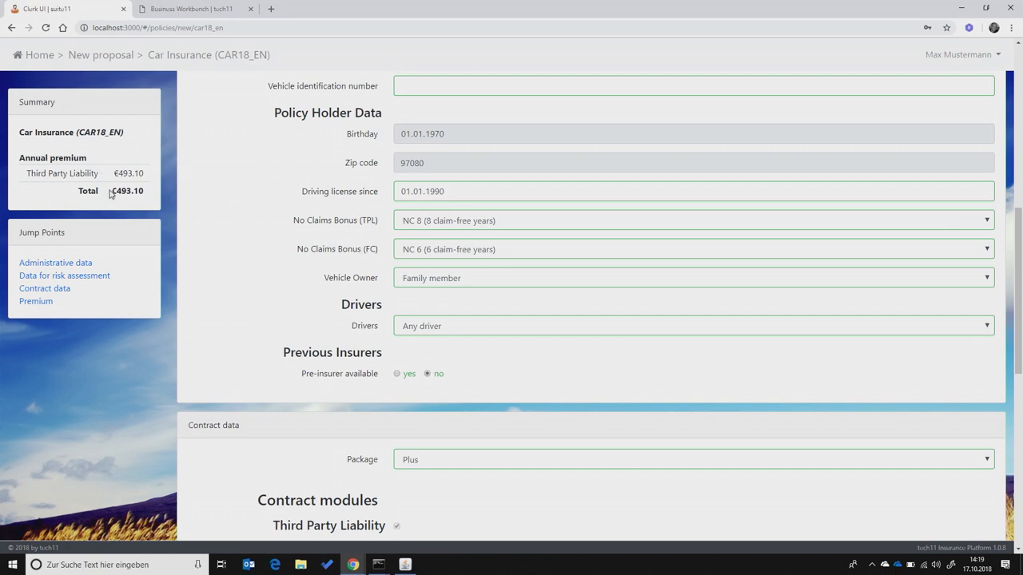
scroll("down", 3)
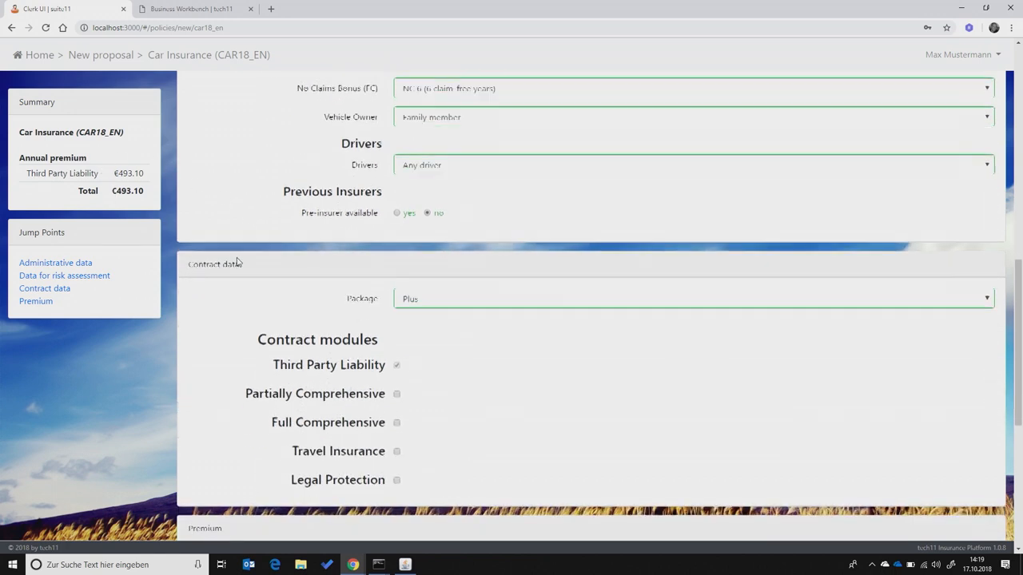
Add Partially Comprehensive cover for a €552.37 total and issue the policy
scroll("down", 3)
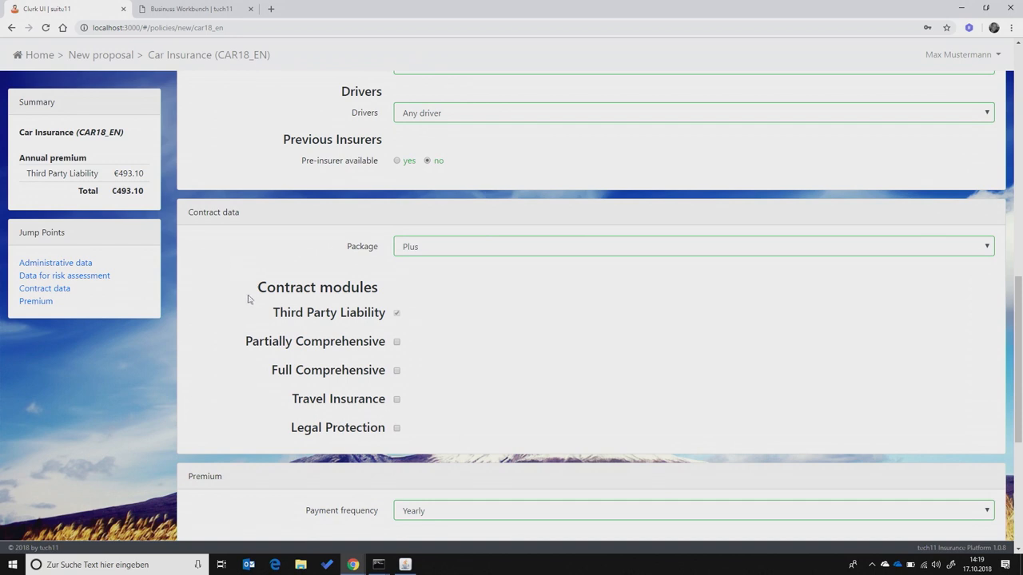
mouse_move(326, 347)
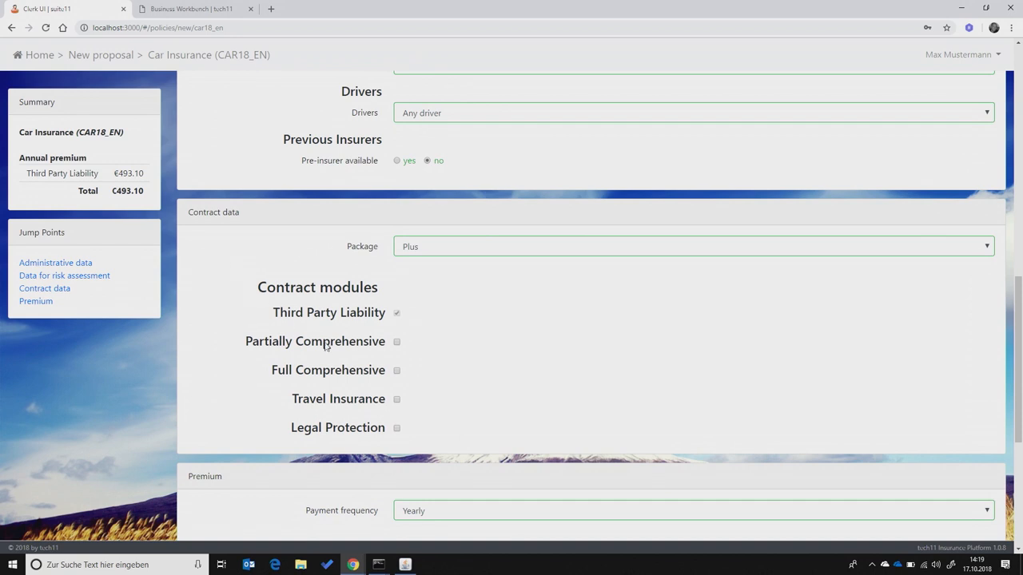
left_click(396, 341)
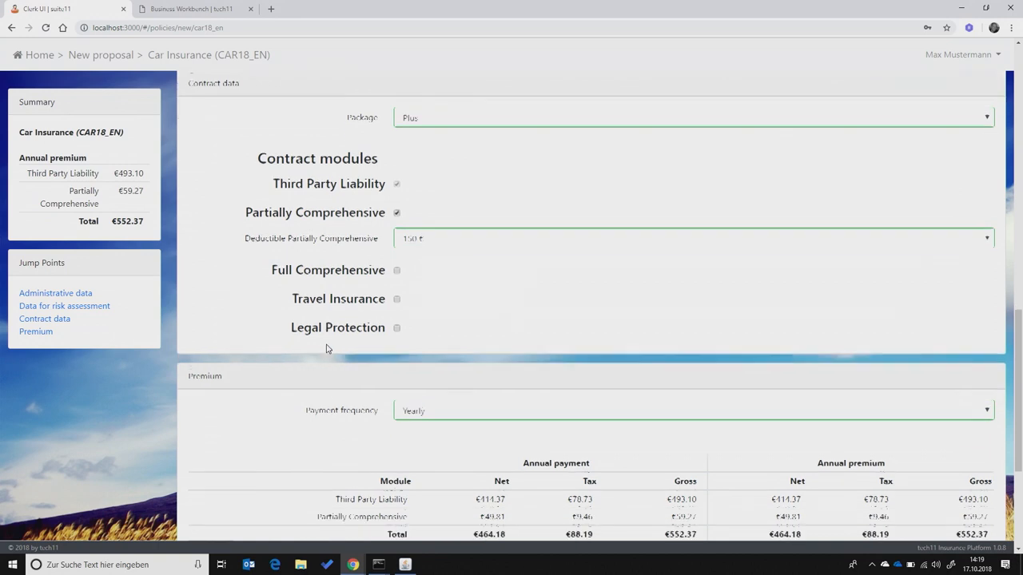
scroll("down", 3)
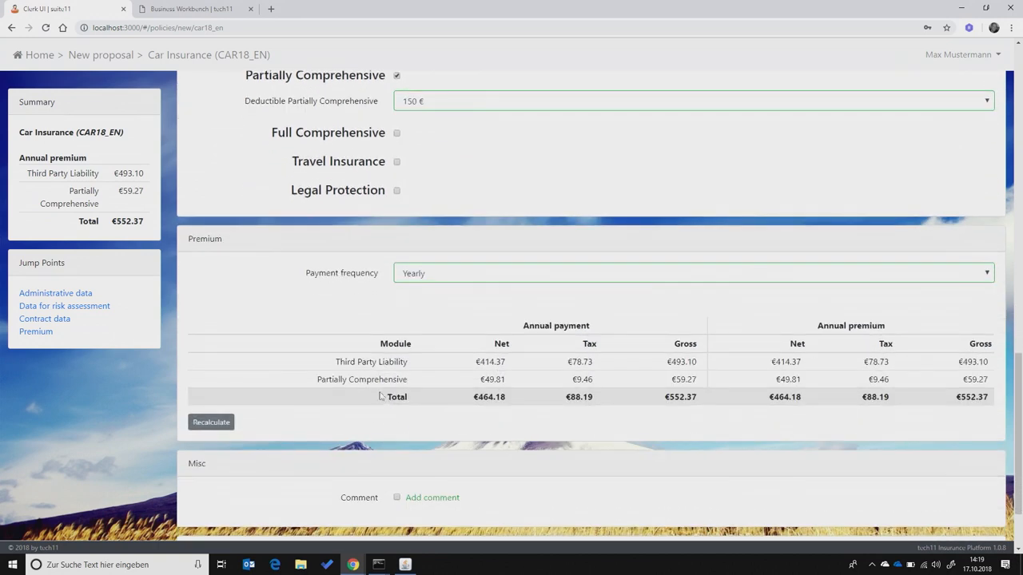
mouse_move(438, 300)
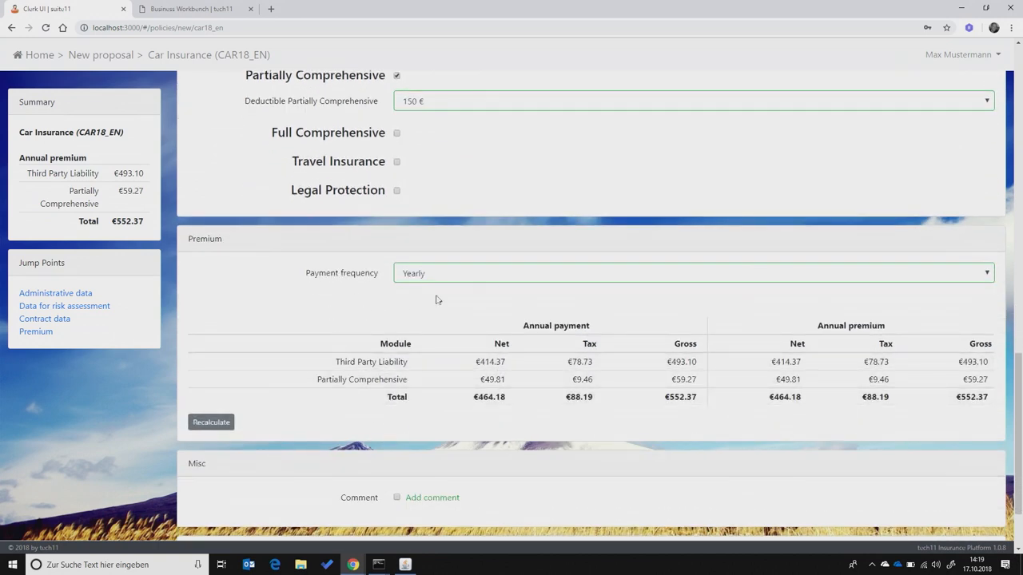
mouse_move(771, 337)
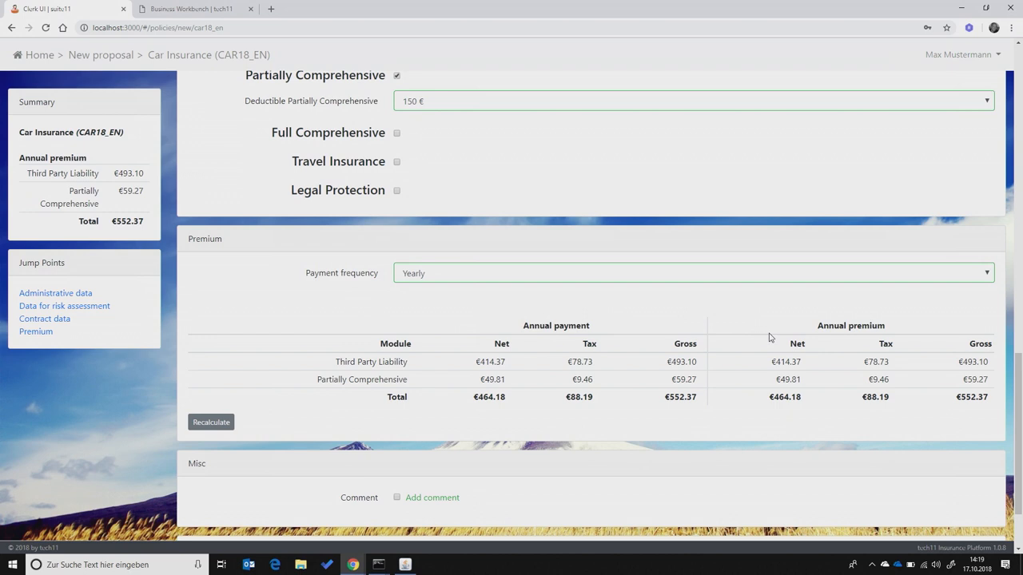
scroll("down", 3)
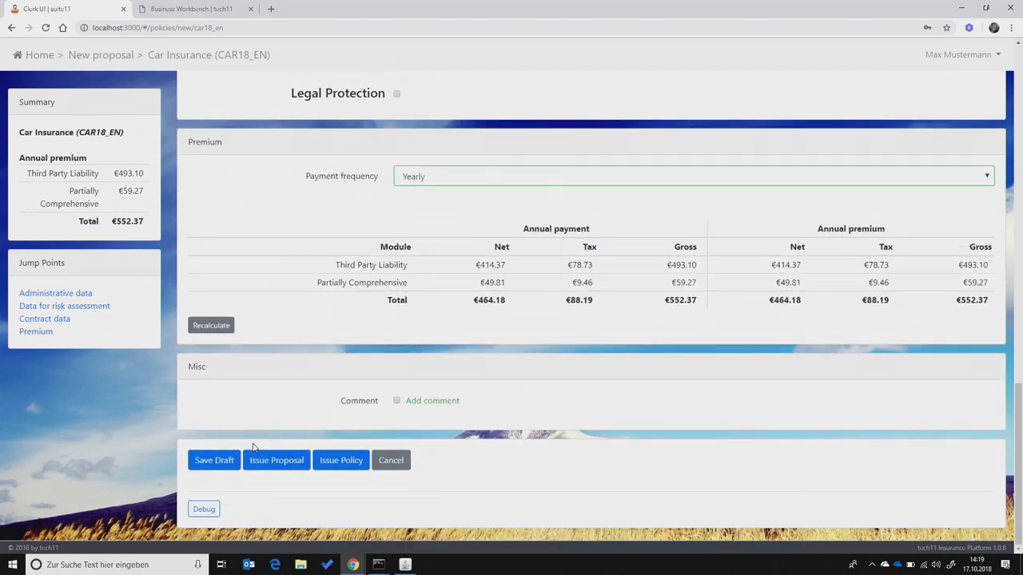
mouse_move(342, 460)
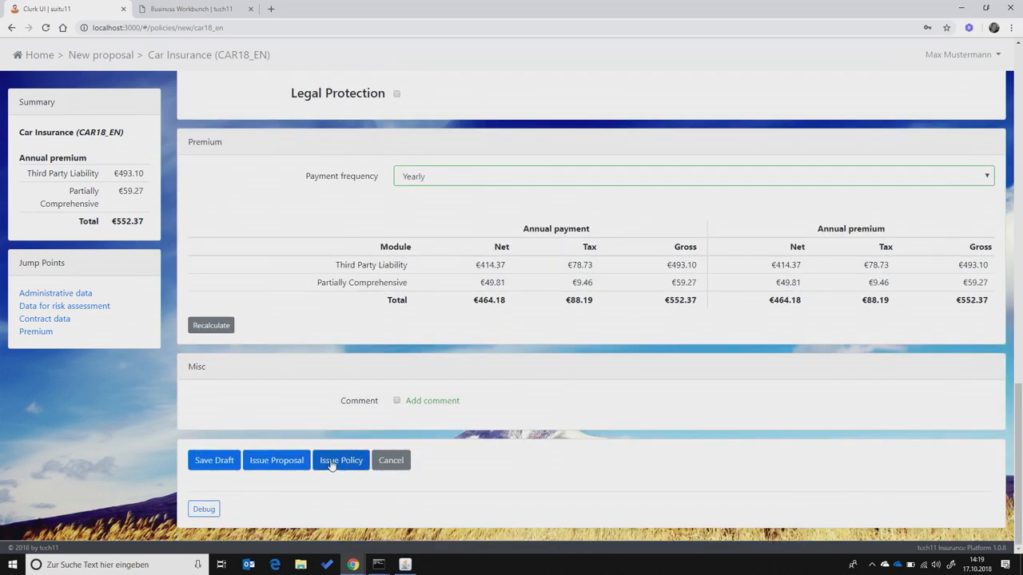
left_click(341, 460)
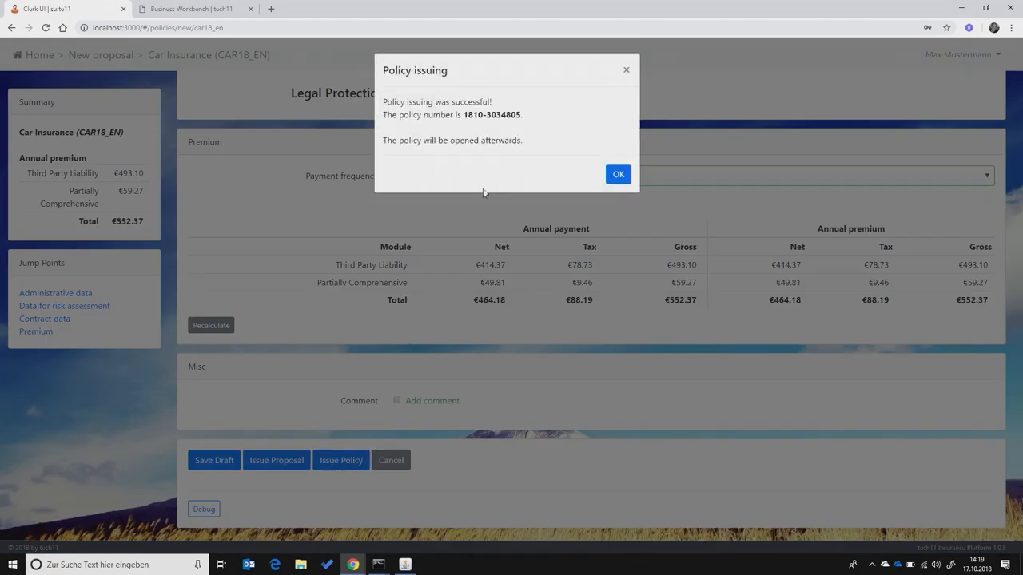
mouse_move(571, 150)
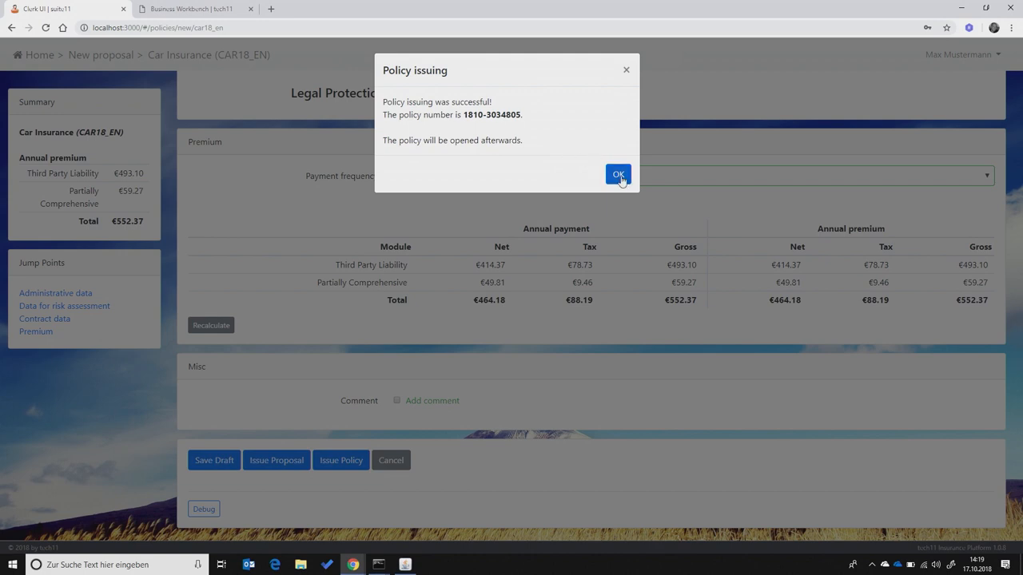
left_click(618, 174)
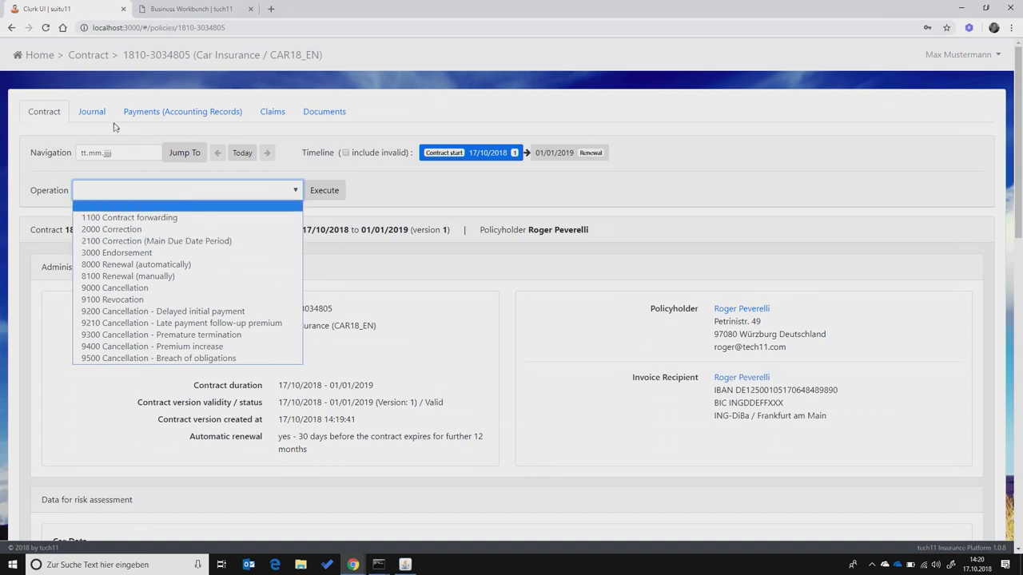
Review the journal, €113.58 payment details, empty claims list and policy PDF
left_click(92, 111)
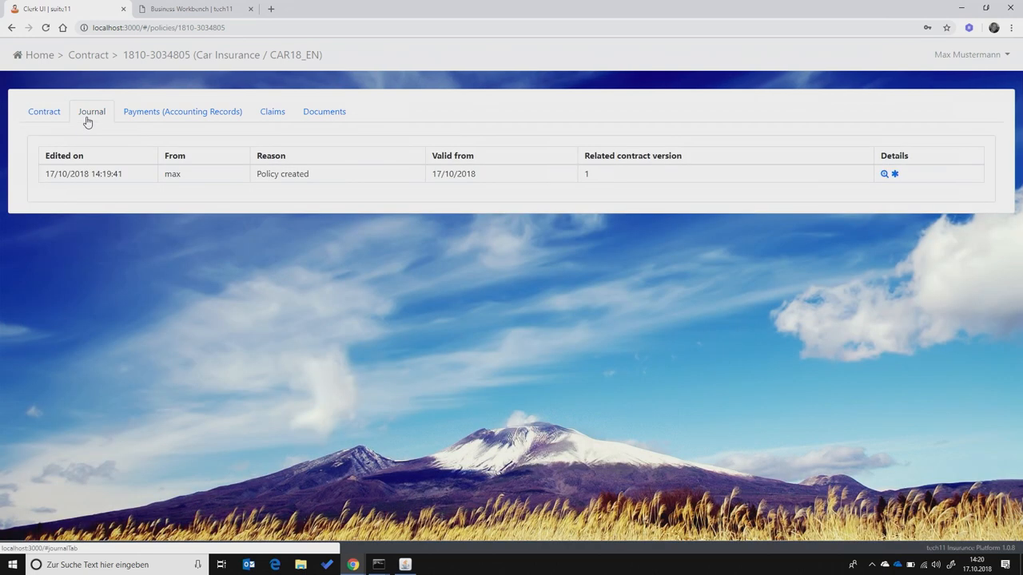
left_click(182, 111)
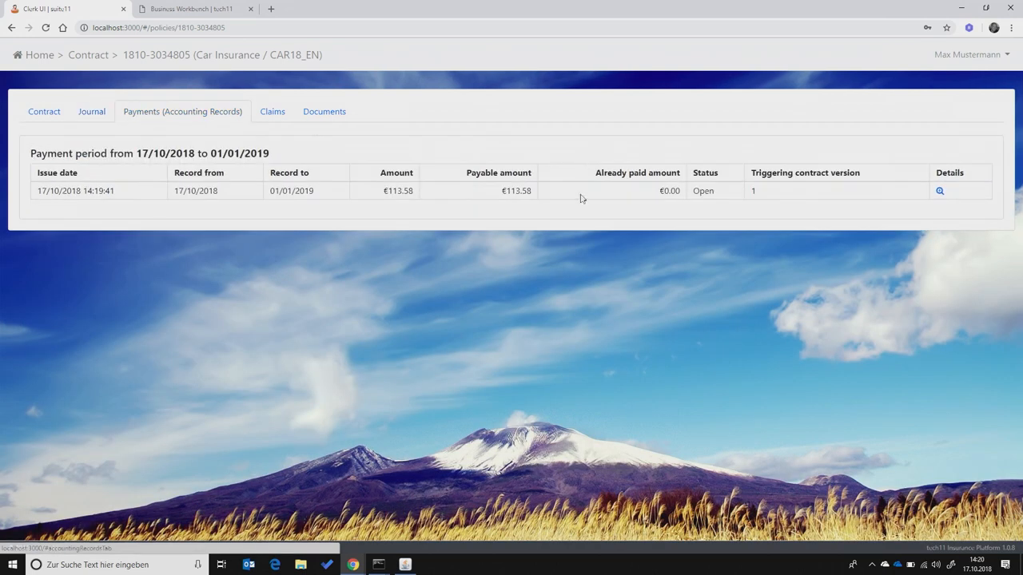
left_click(940, 191)
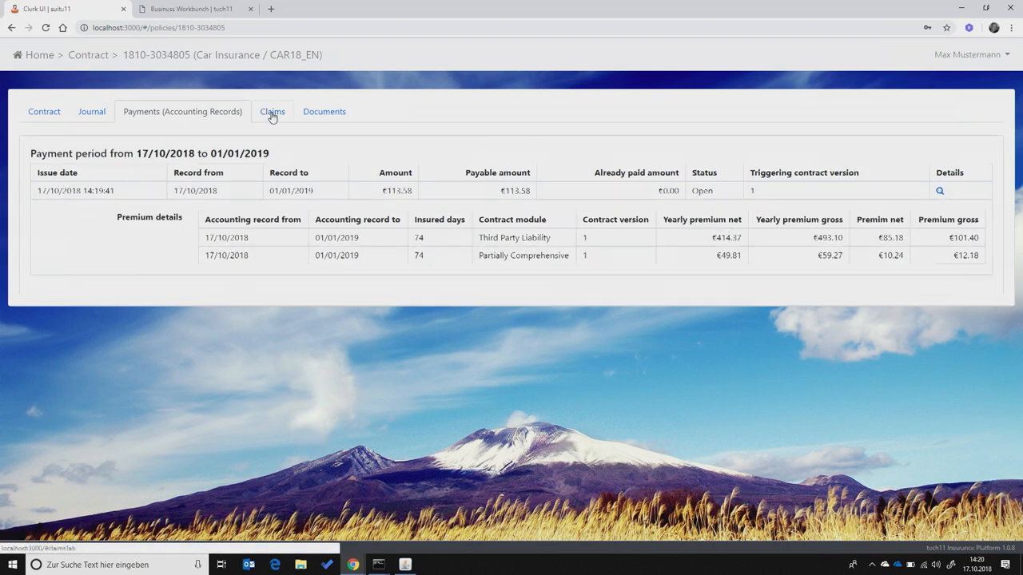
left_click(272, 111)
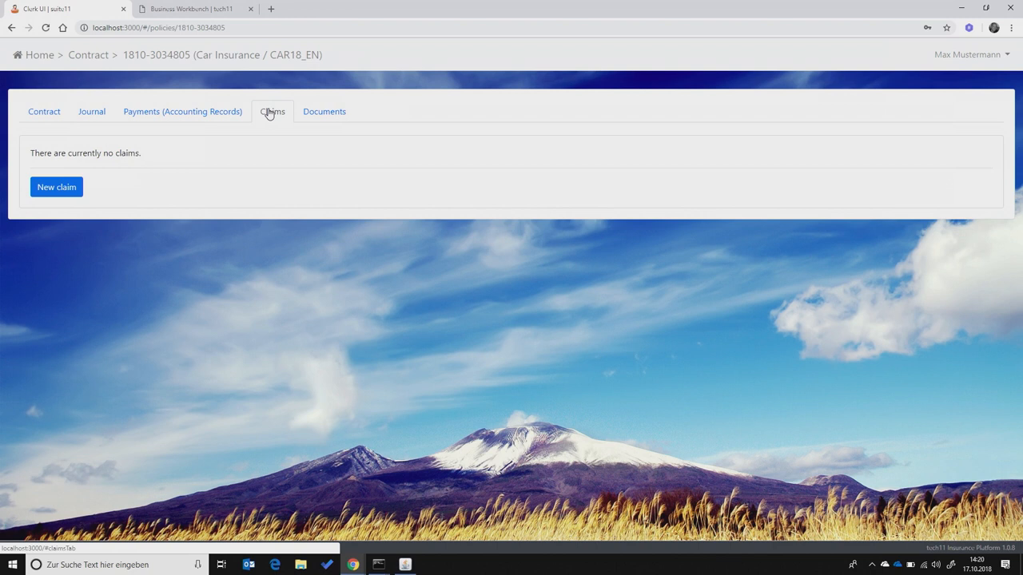
left_click(324, 111)
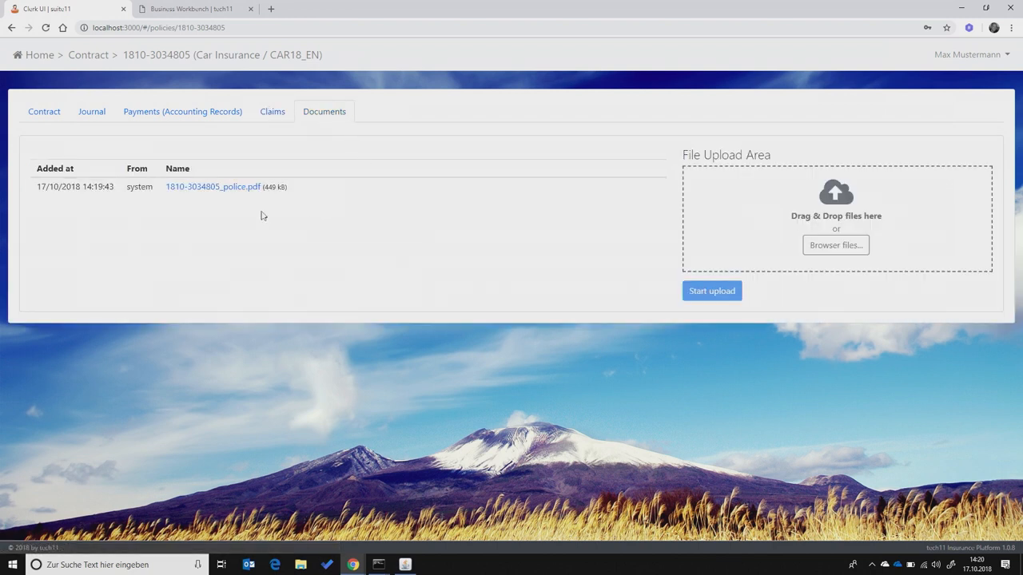
mouse_move(99, 208)
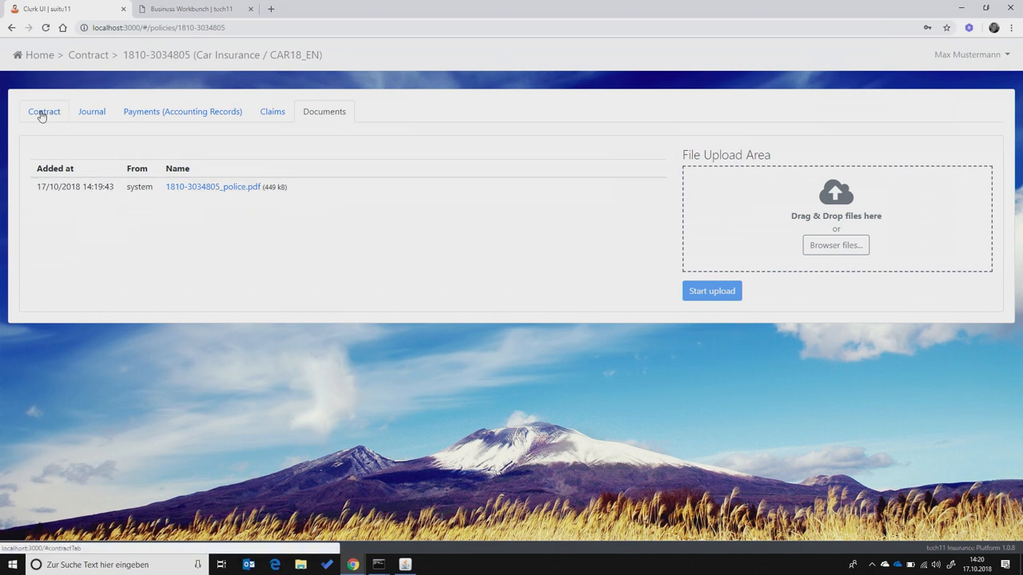
left_click(44, 111)
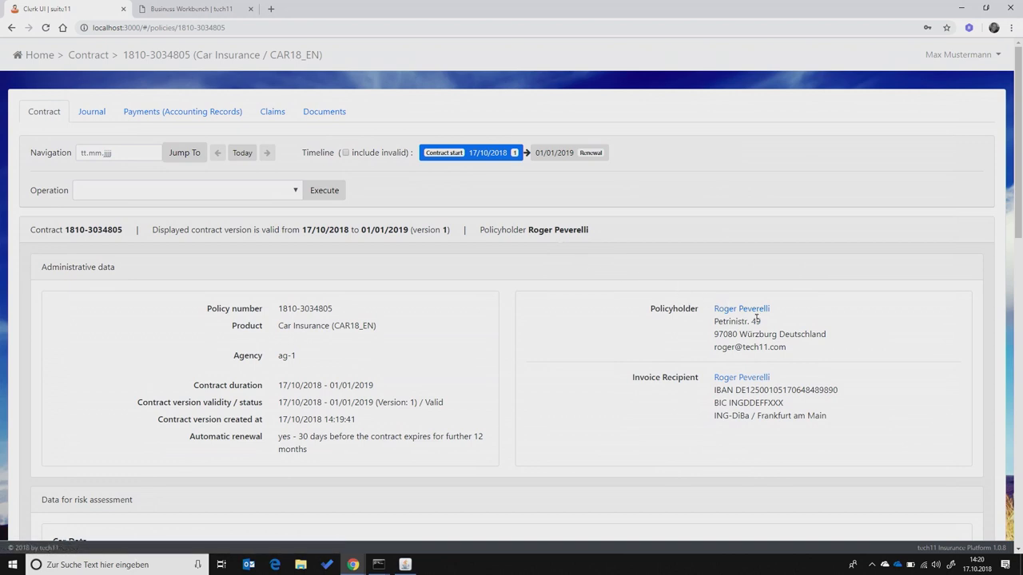
mouse_move(738, 309)
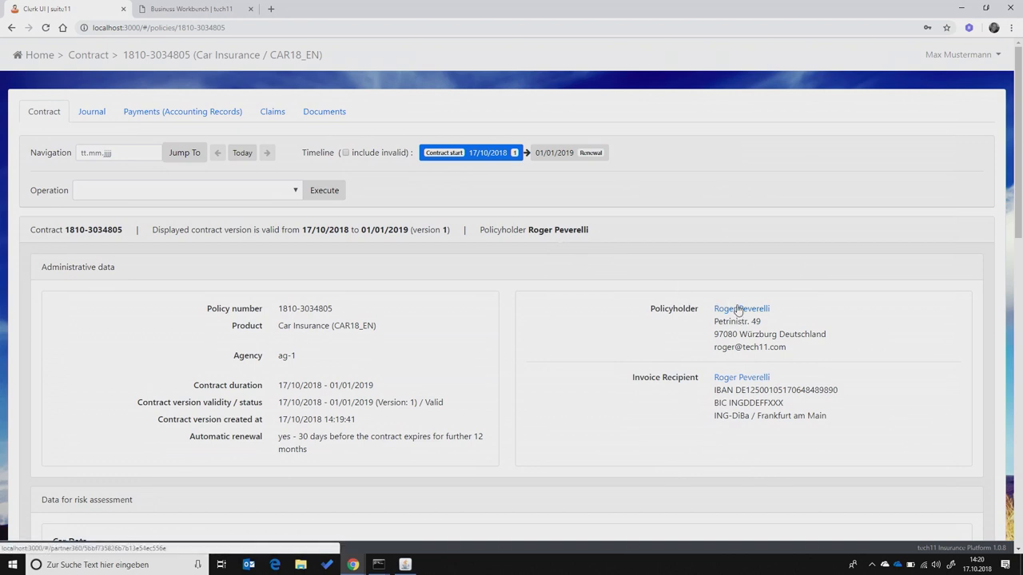
left_click(741, 309)
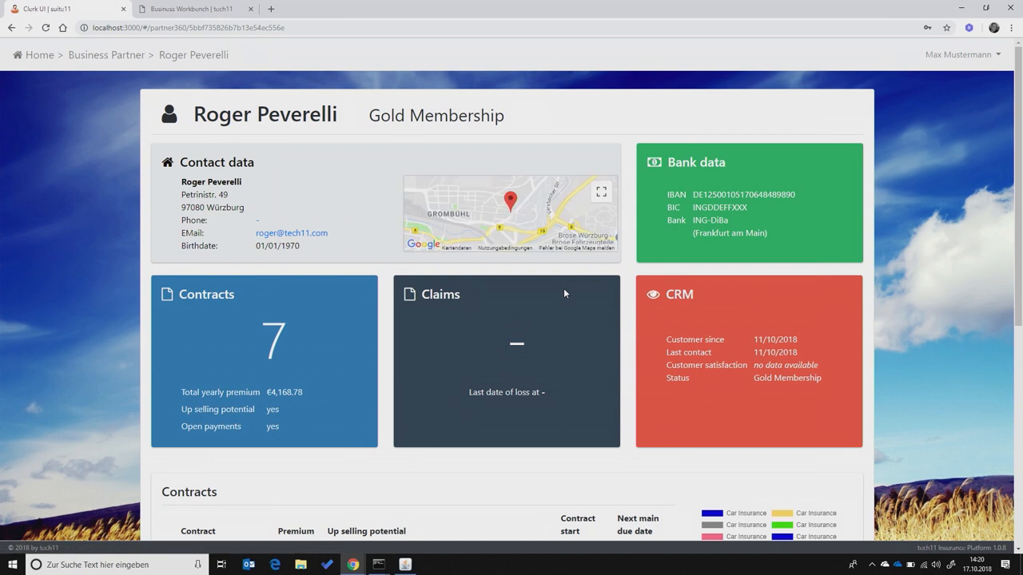
mouse_move(407, 195)
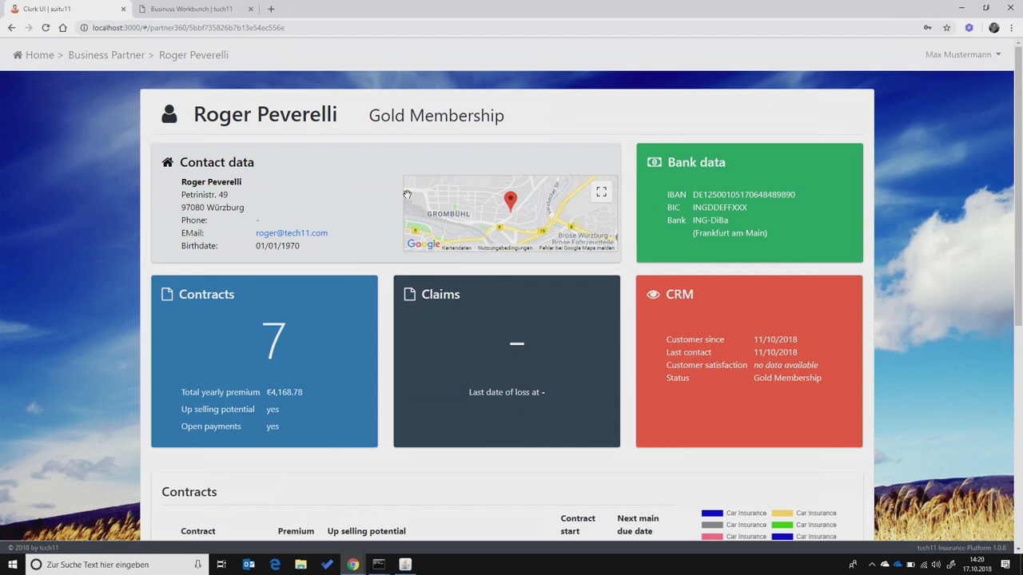
mouse_move(359, 262)
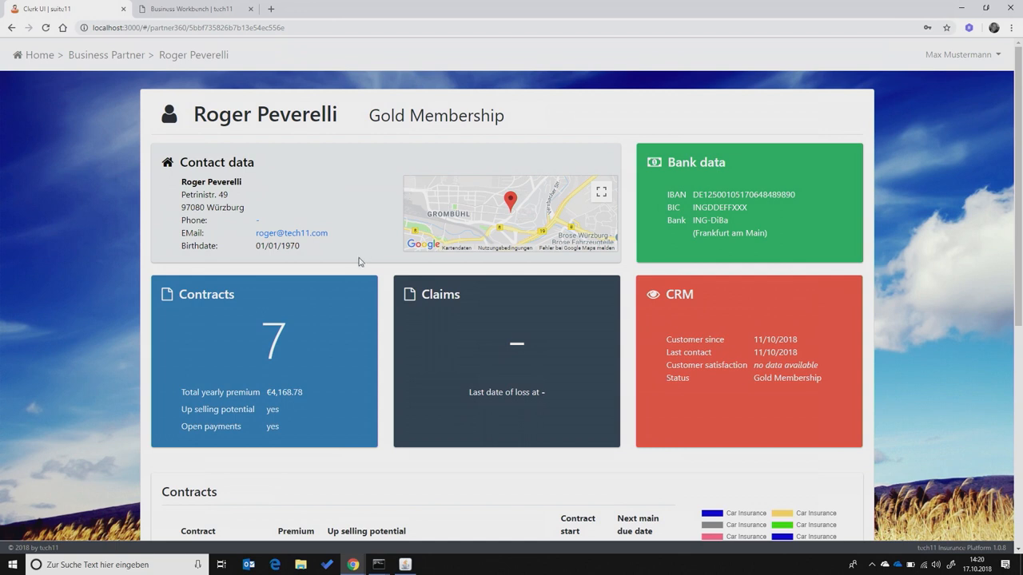
mouse_move(451, 317)
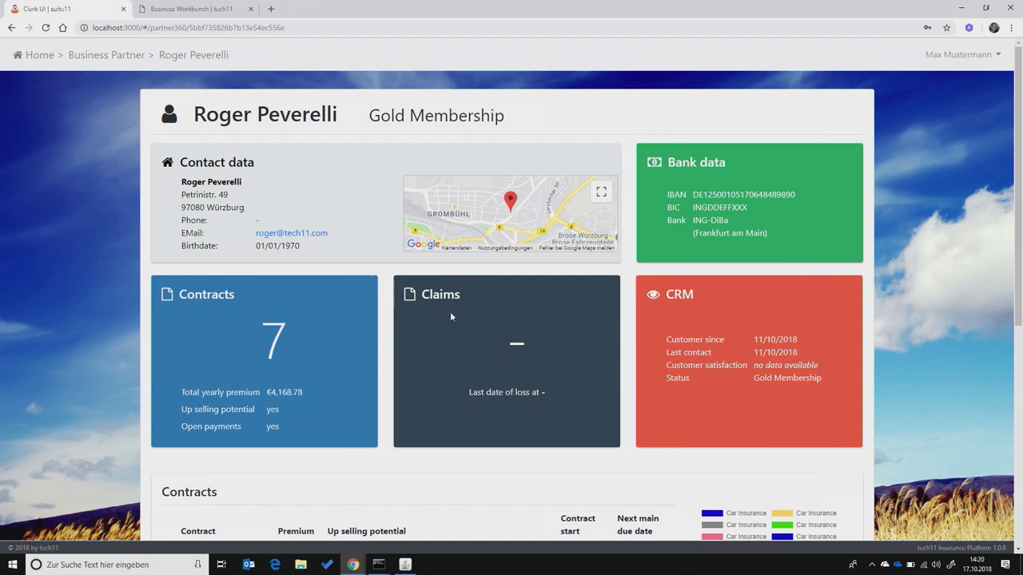
mouse_move(633, 328)
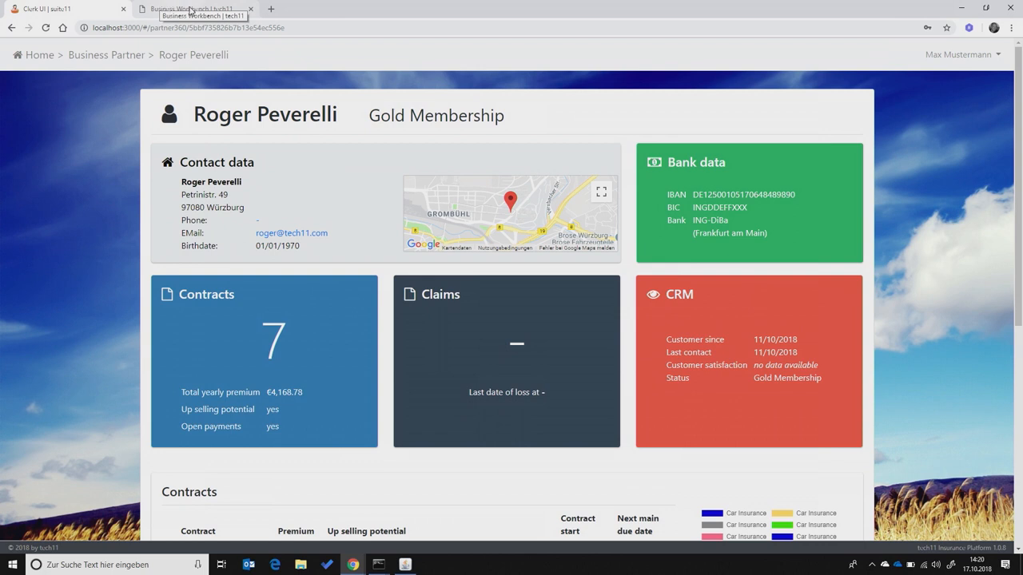
Open Car Insurance (CAR18_EN) Car Data in Business Workbench and view its eight attributes
left_click(196, 9)
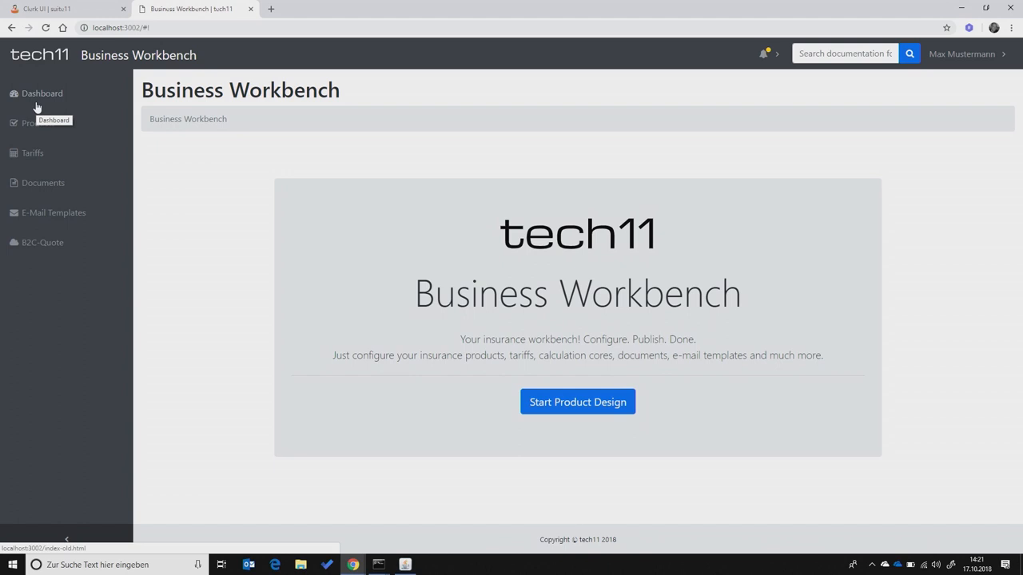
mouse_move(37, 124)
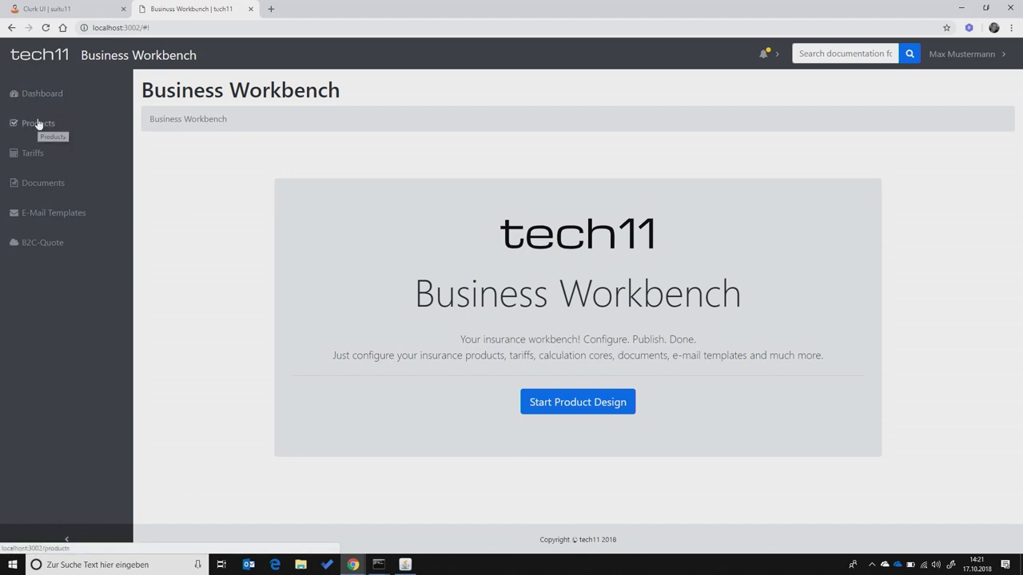
left_click(37, 123)
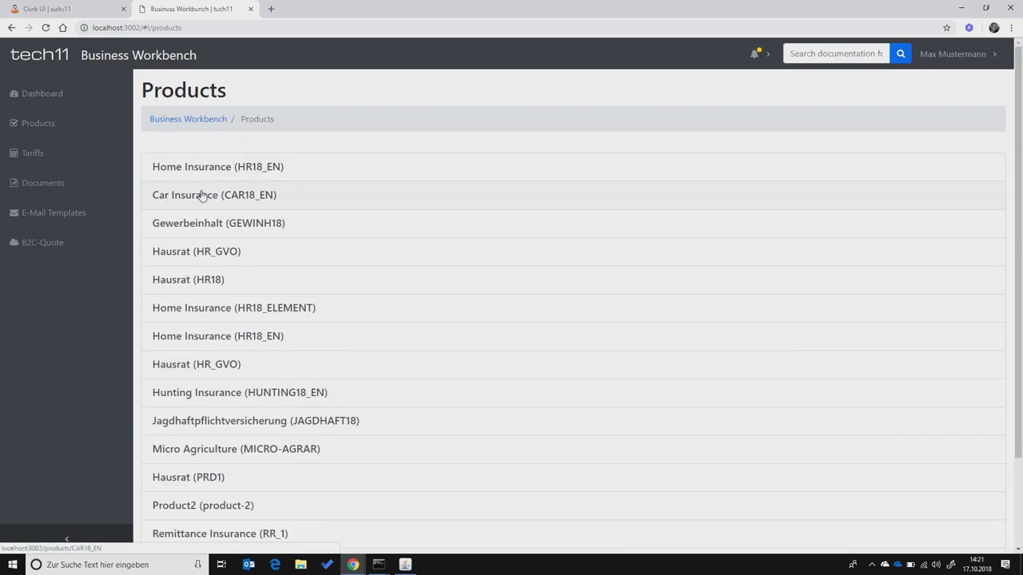
left_click(214, 195)
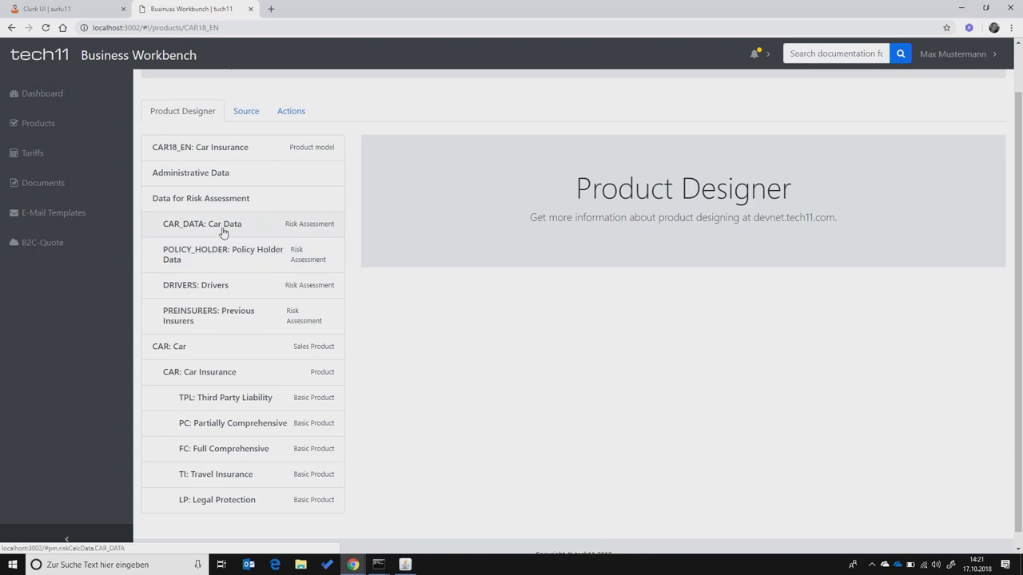
left_click(202, 223)
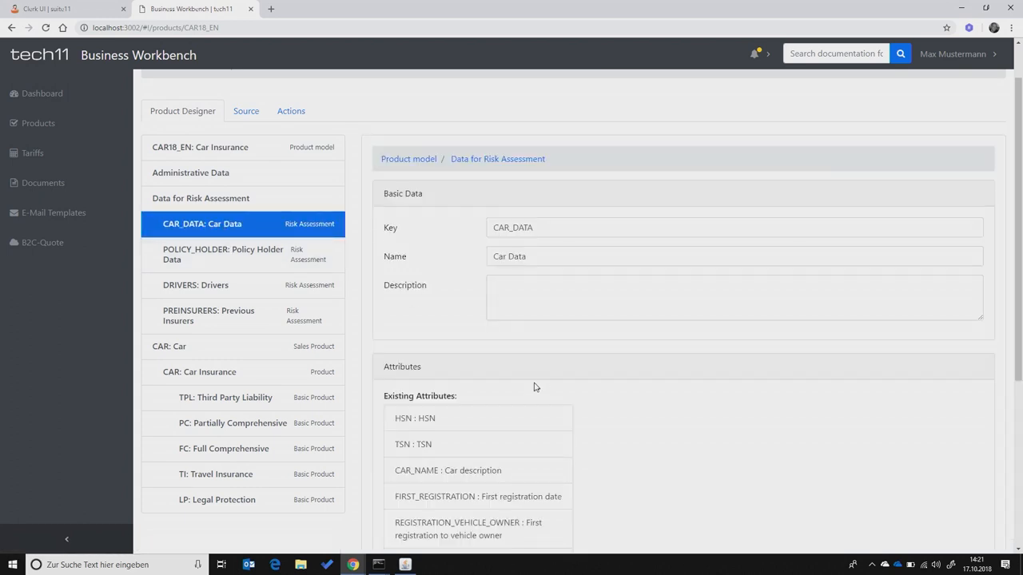
scroll("down", 3)
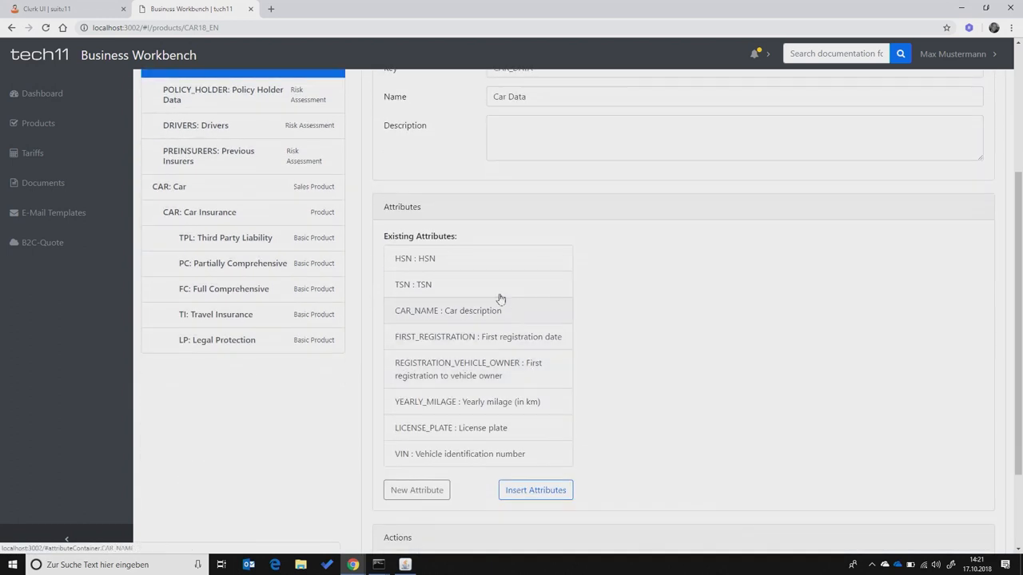
mouse_move(479, 476)
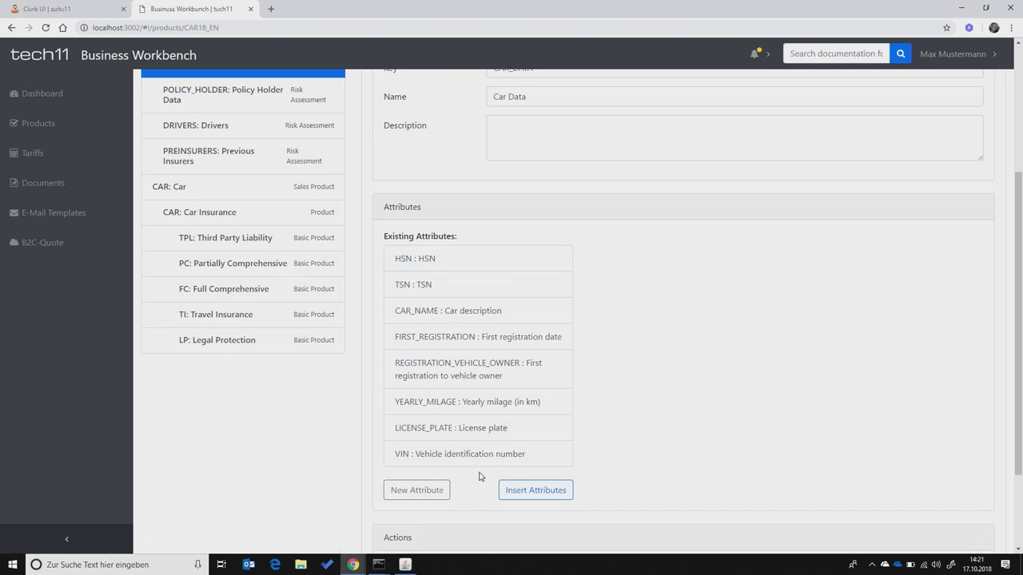
mouse_move(56, 9)
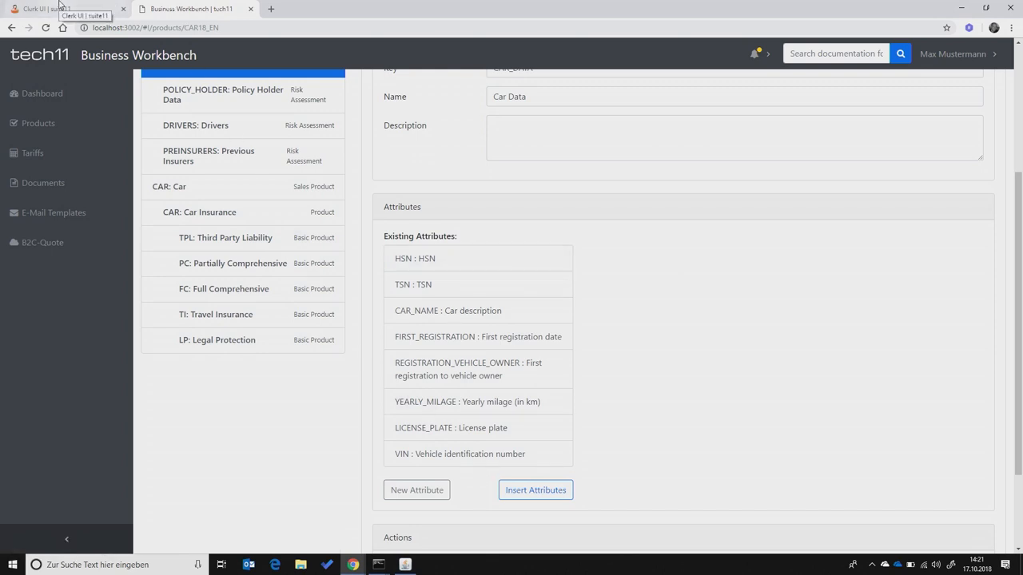
Start a fresh Car Insurance proposal in Clerk UI to compare fields, then return
left_click(60, 9)
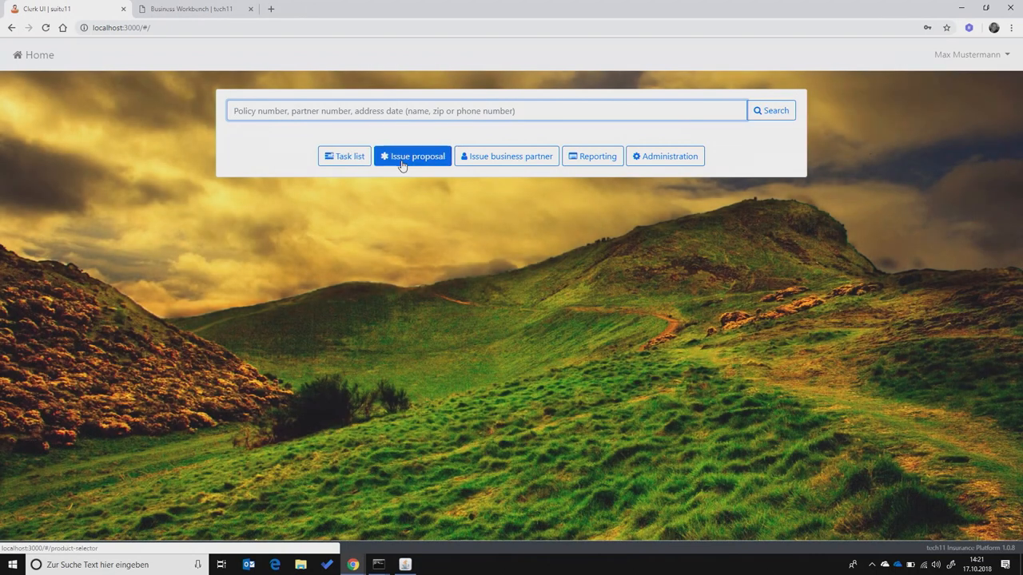
left_click(412, 156)
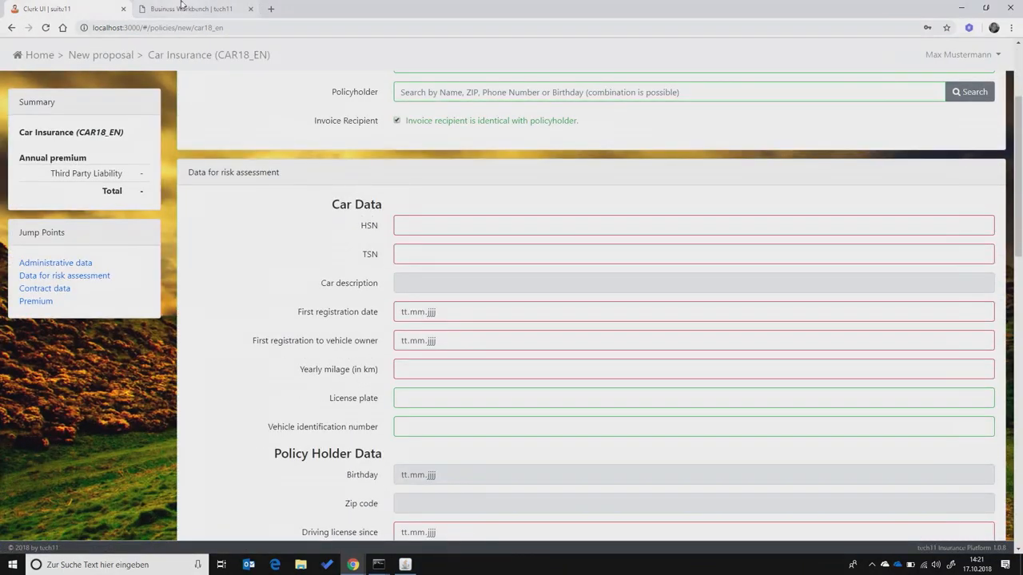
left_click(192, 9)
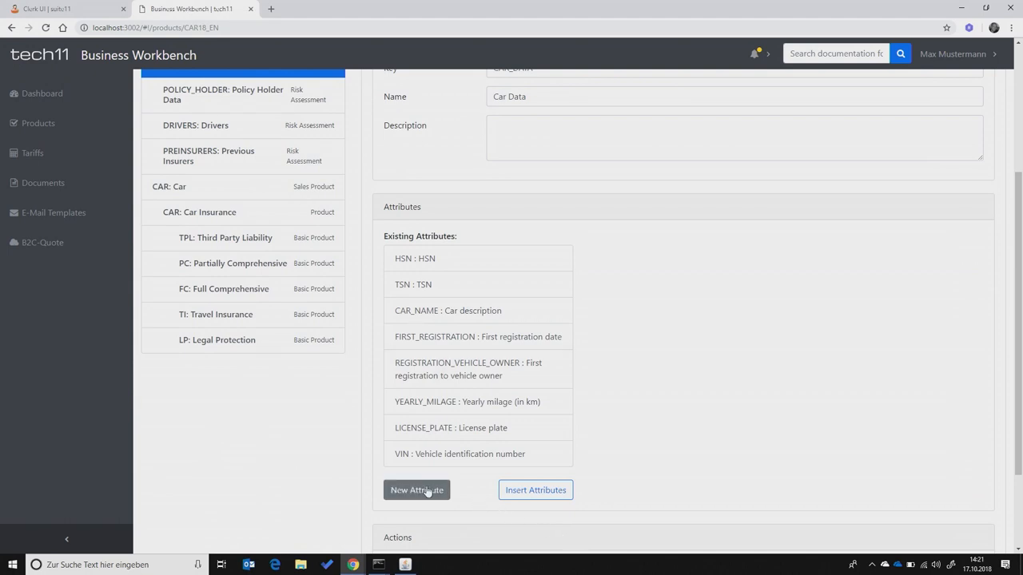
Create attribute SPEED_CONTROL, 'Is a speed control available?', with Boolean data type
left_click(416, 490)
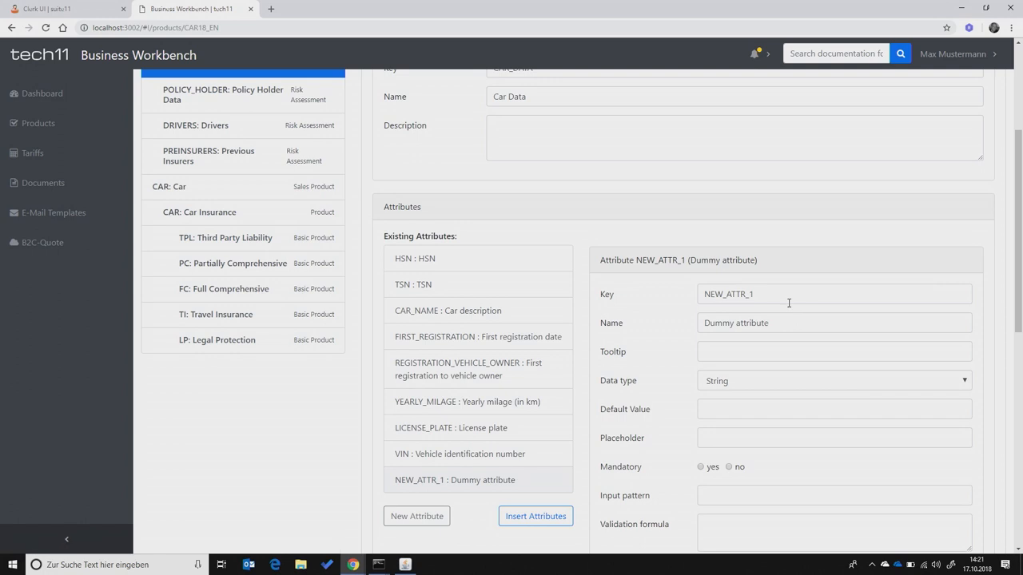
triple_click(834, 293)
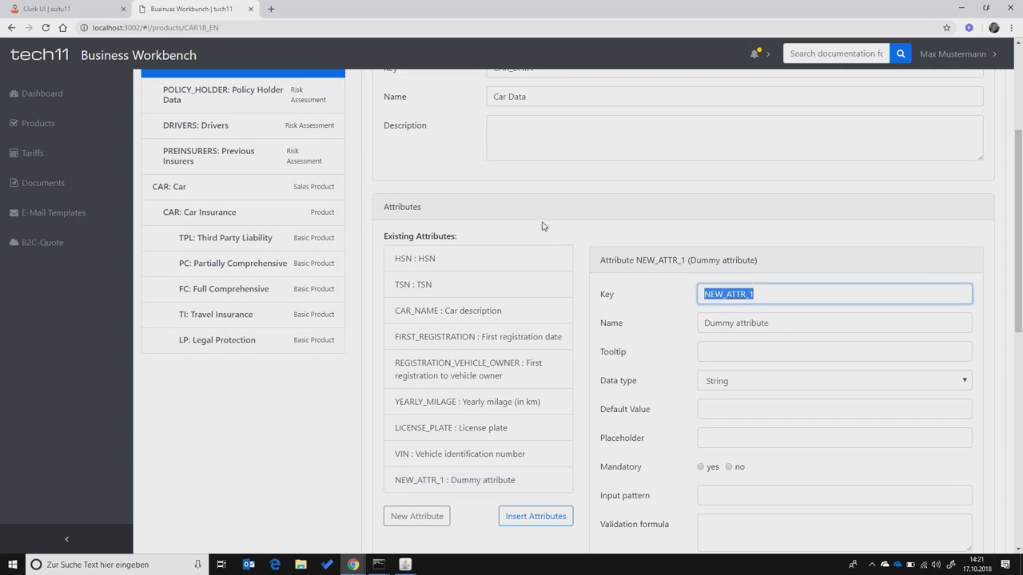
type("SPEED_CONTROL")
left_click(835, 323)
type("Is a speed con")
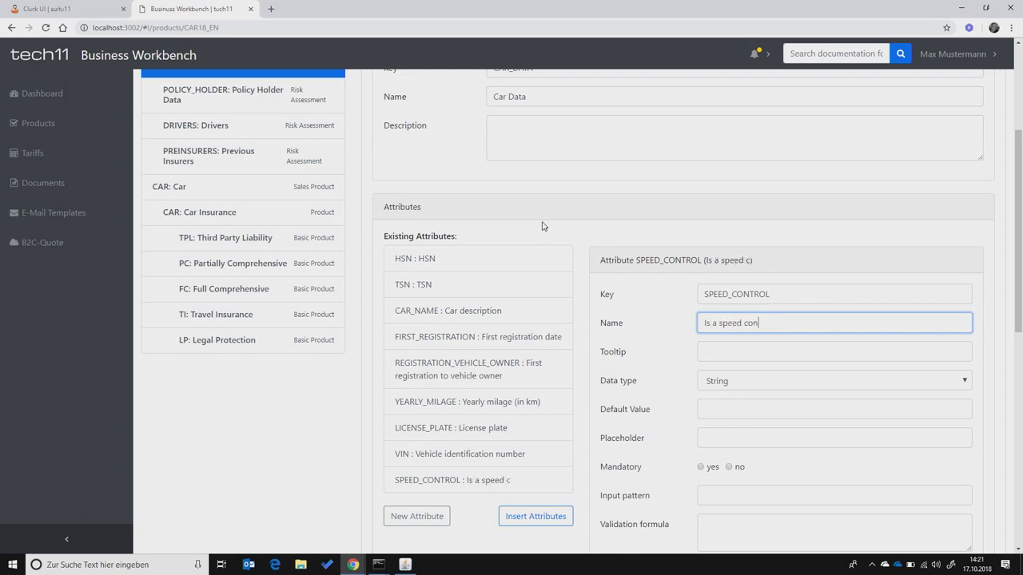
type("trol available")
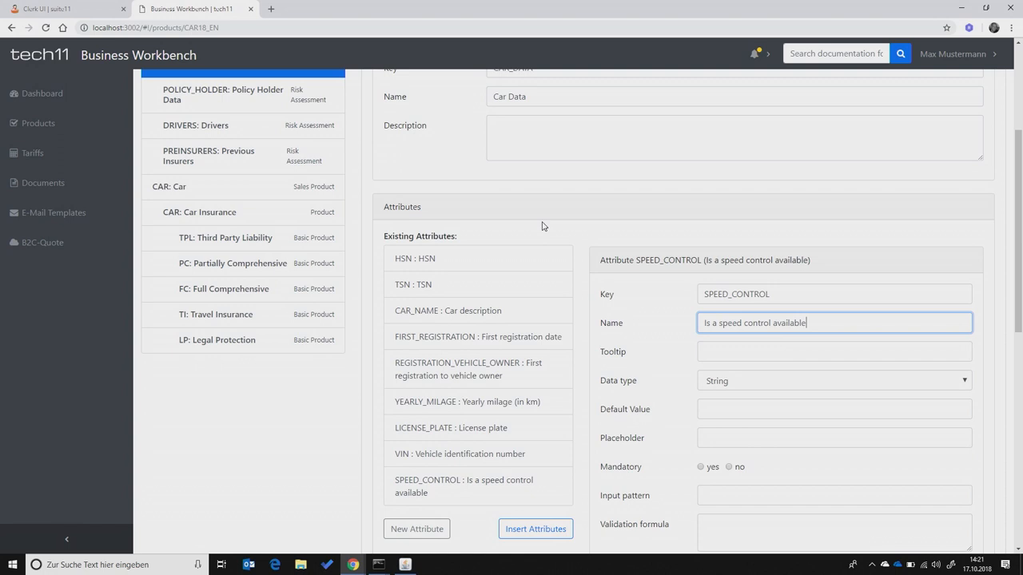
type("?")
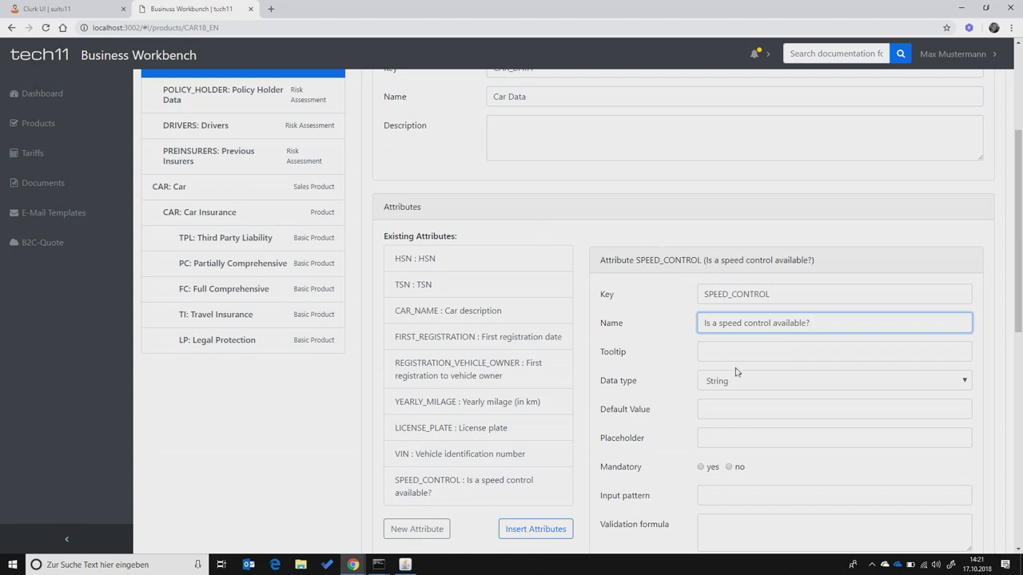
left_click(834, 381)
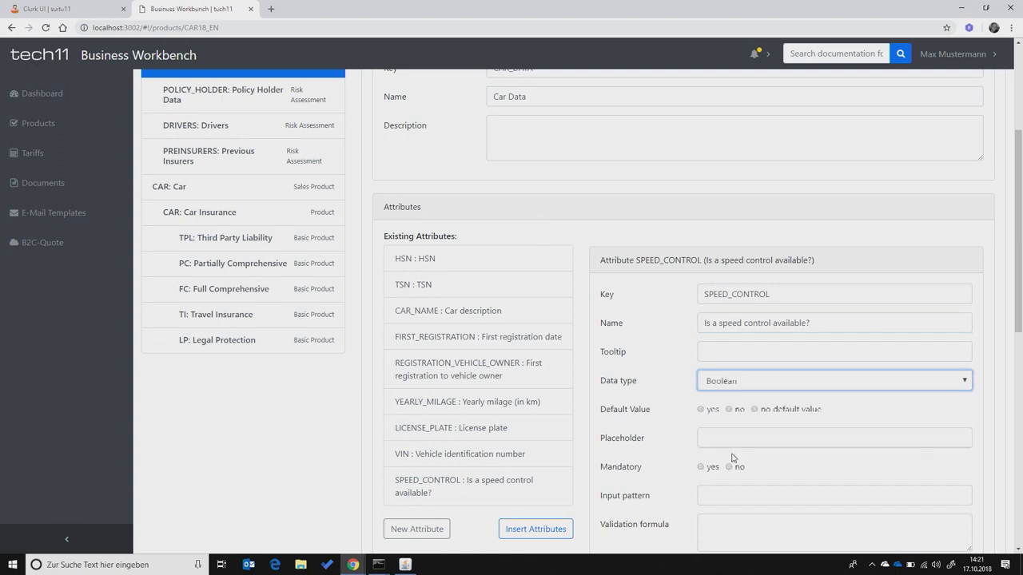
scroll("up", 3)
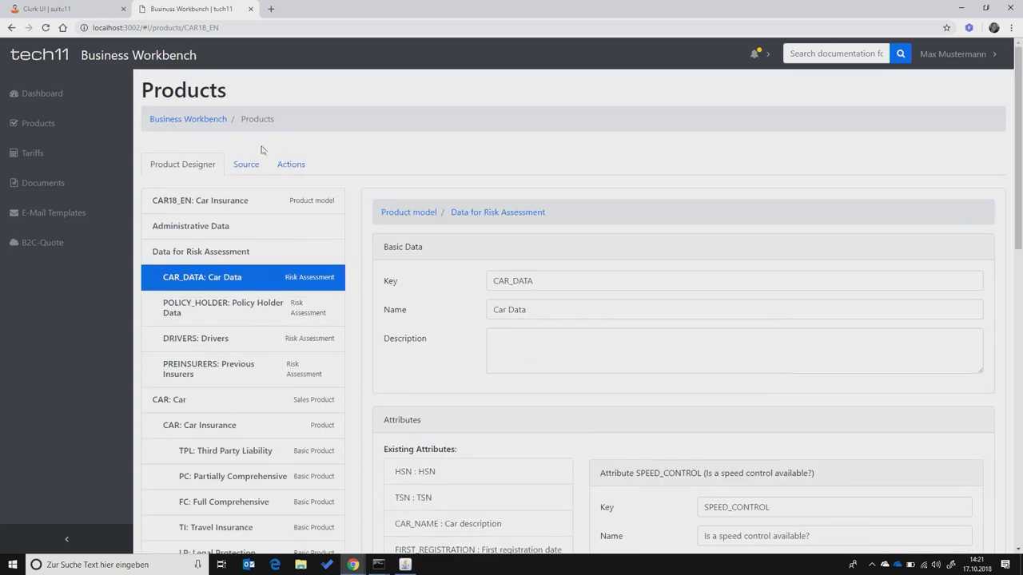
Reload the Car Insurance proposal so Car Data asks 'Is a speed control available?' (yes/no)
left_click(290, 163)
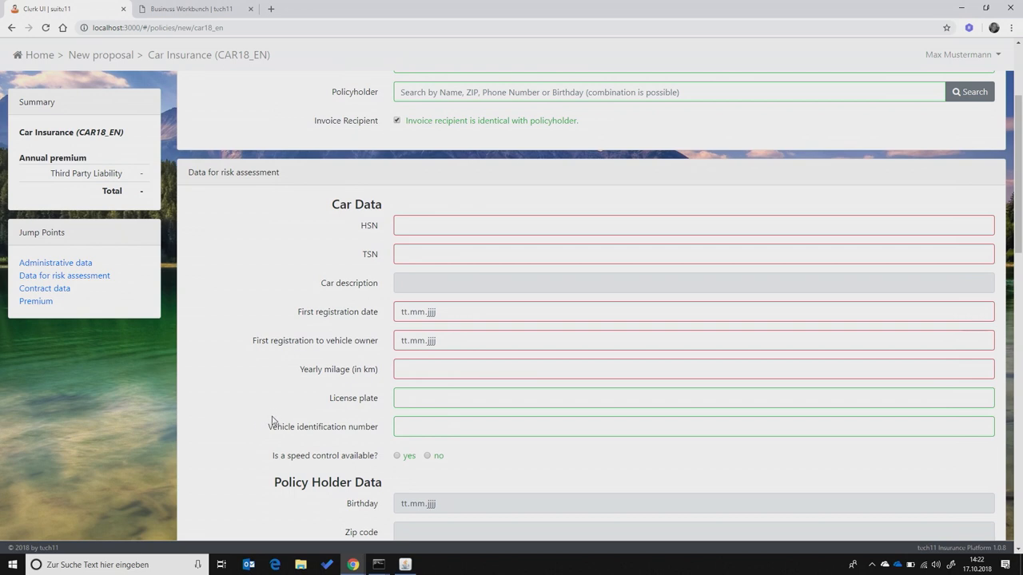
mouse_move(261, 424)
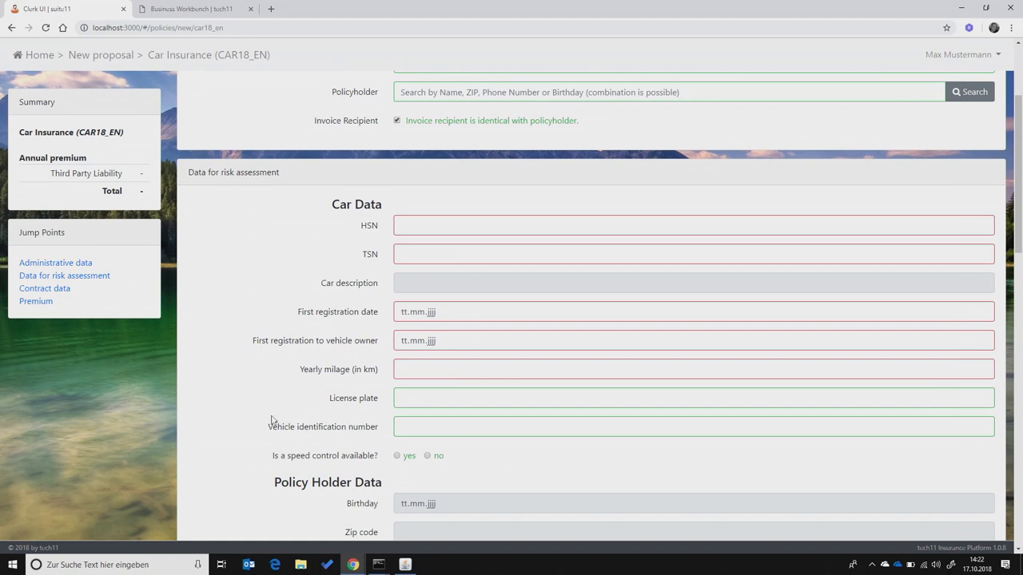
mouse_move(313, 390)
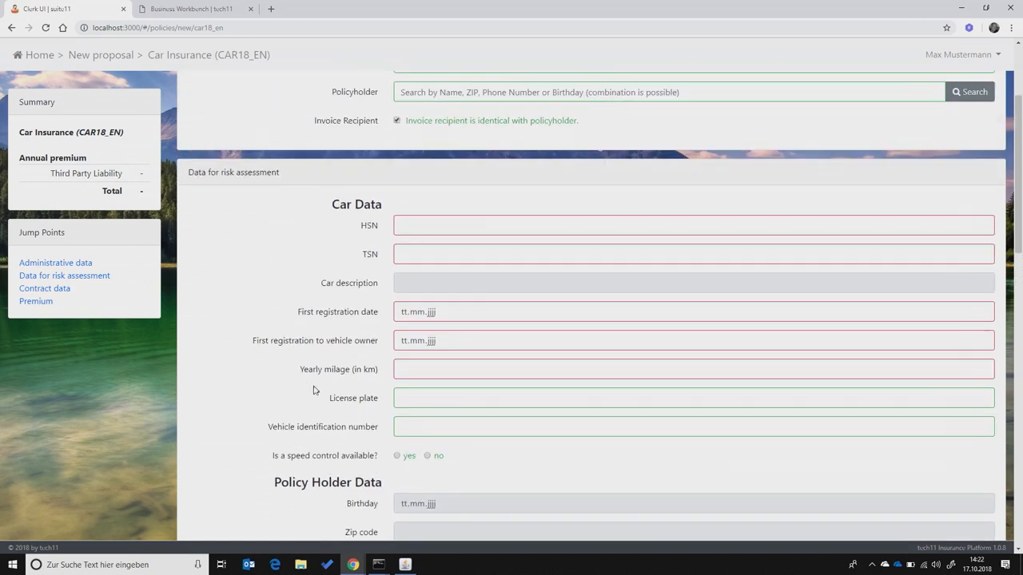